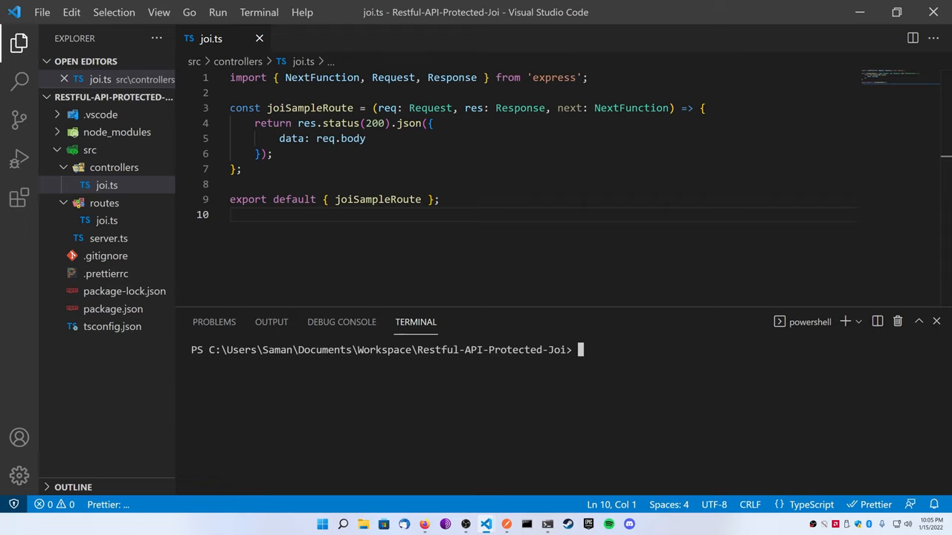
Run nodemon in the integrated terminal to start the API on port 1337
text(nodemon)
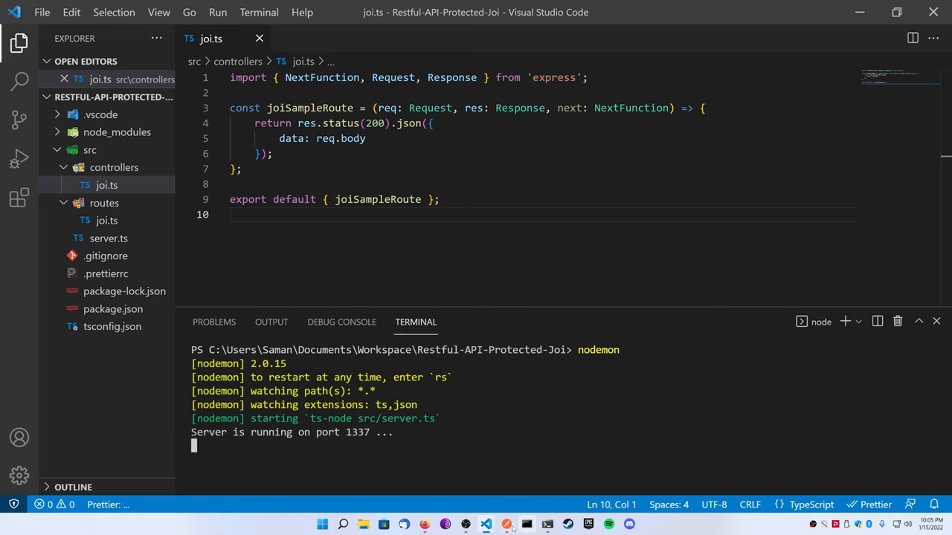
Send the POST to localhost:1337/joi/ and set its body to raw JSON
click(505, 524)
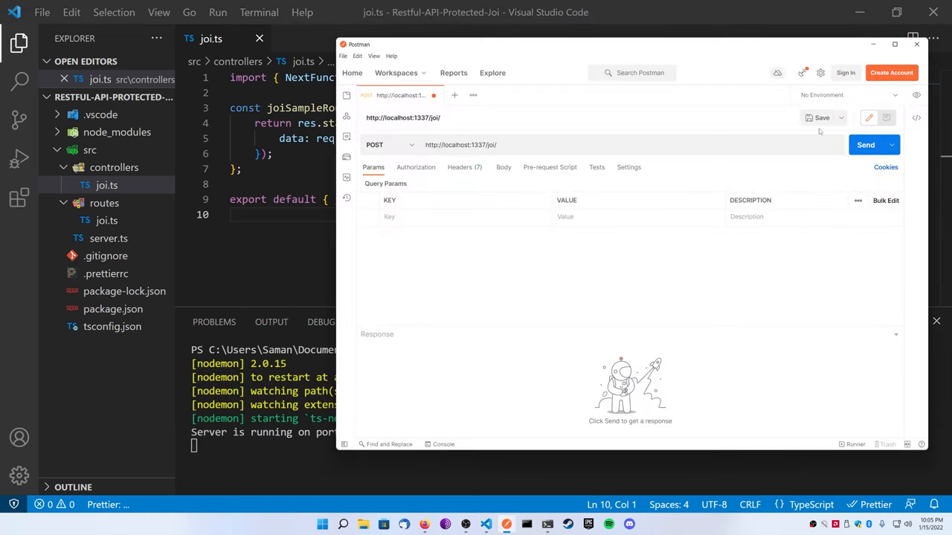
click(865, 144)
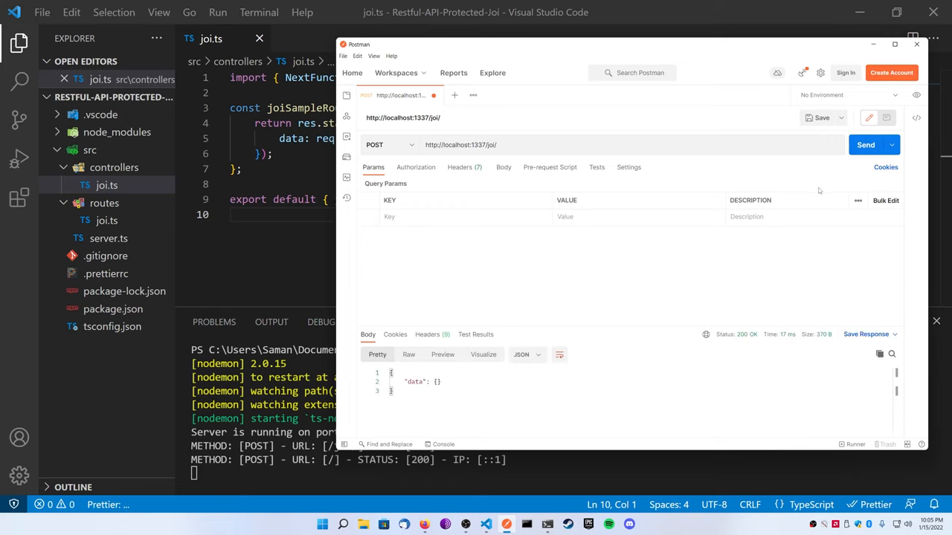
mouse_move(693, 254)
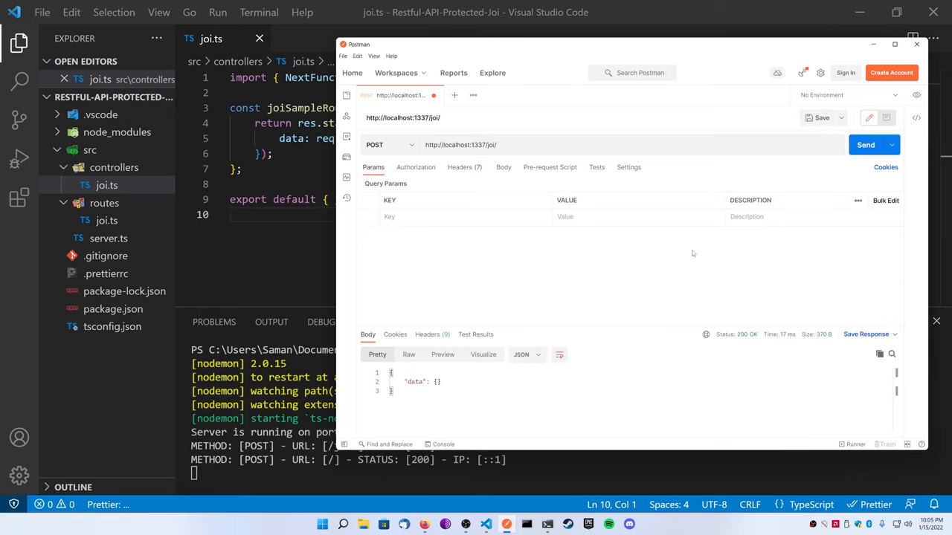
click(504, 166)
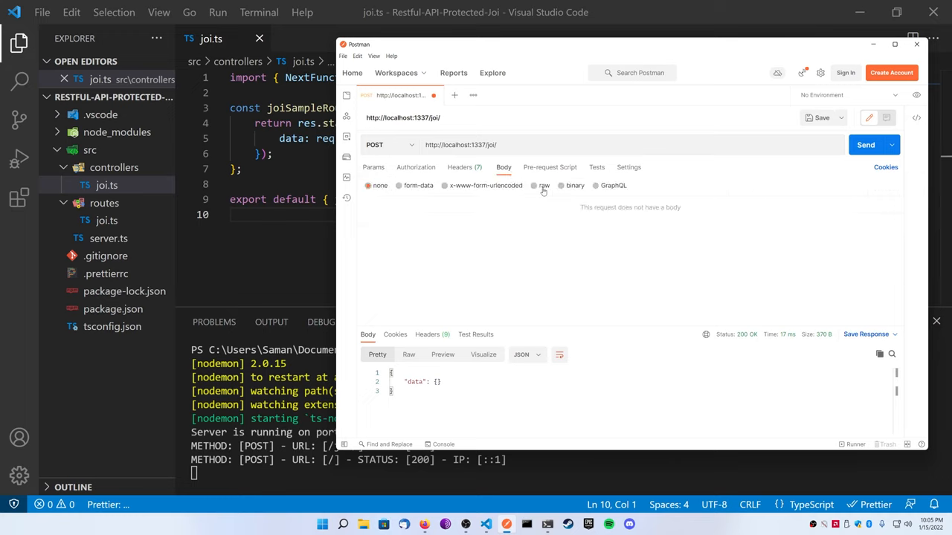
click(544, 185)
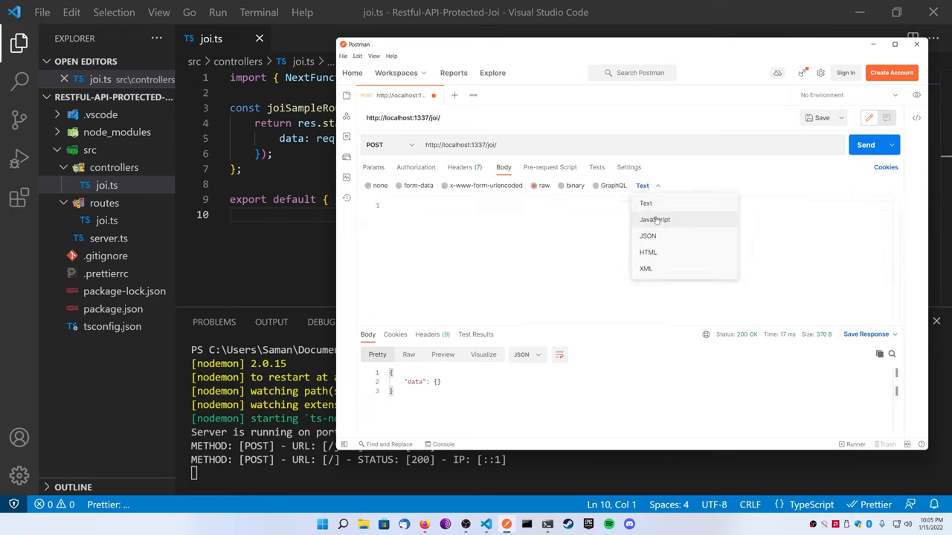
click(647, 236)
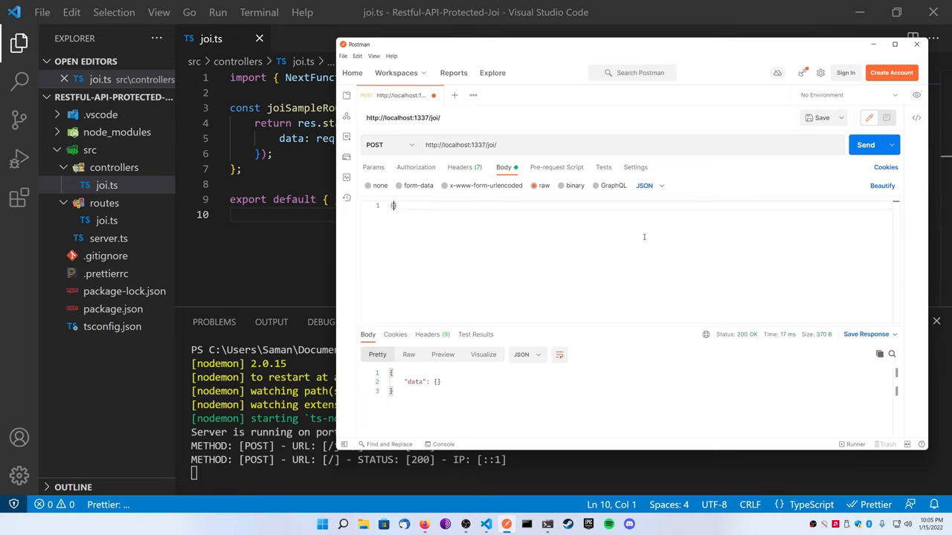
Enter username and password fields in the JSON body and resend the request
text("user")
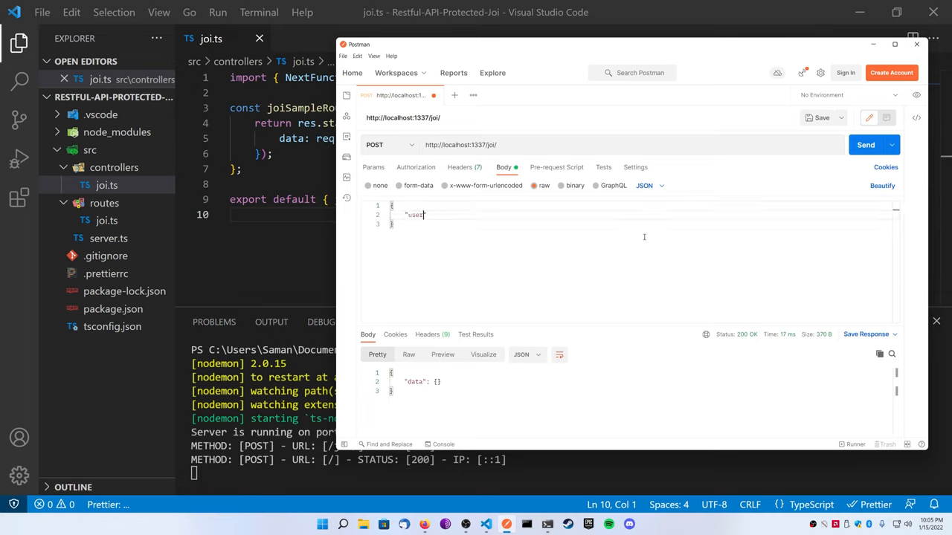
text(rname": "hi",)
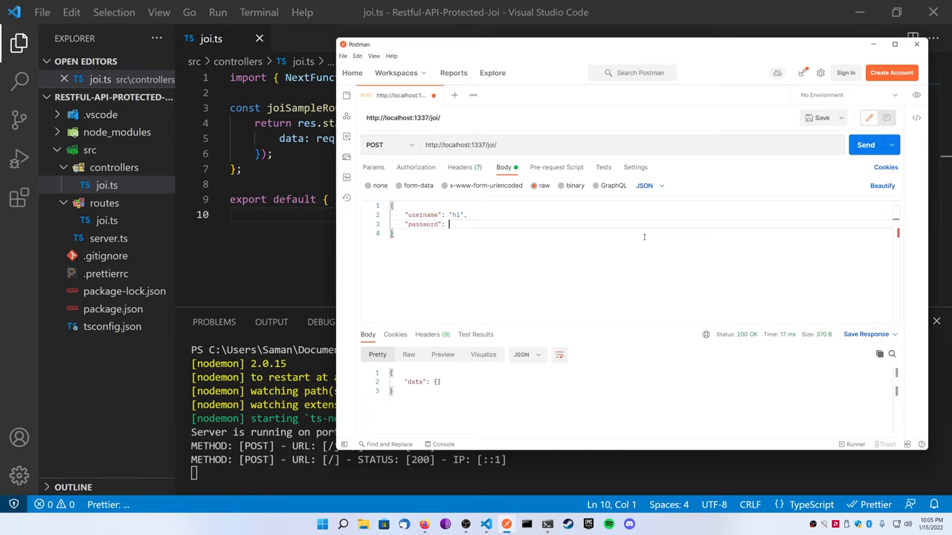
text(p)
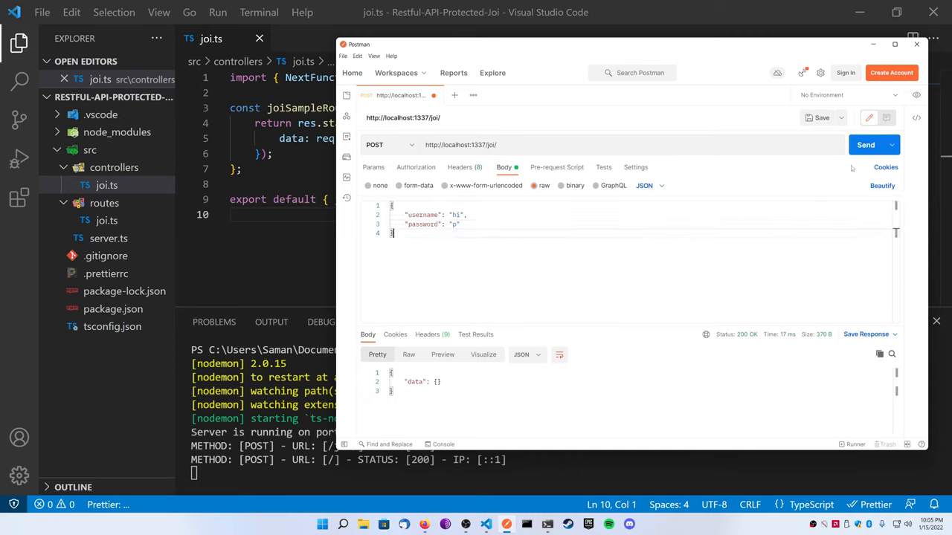
click(866, 145)
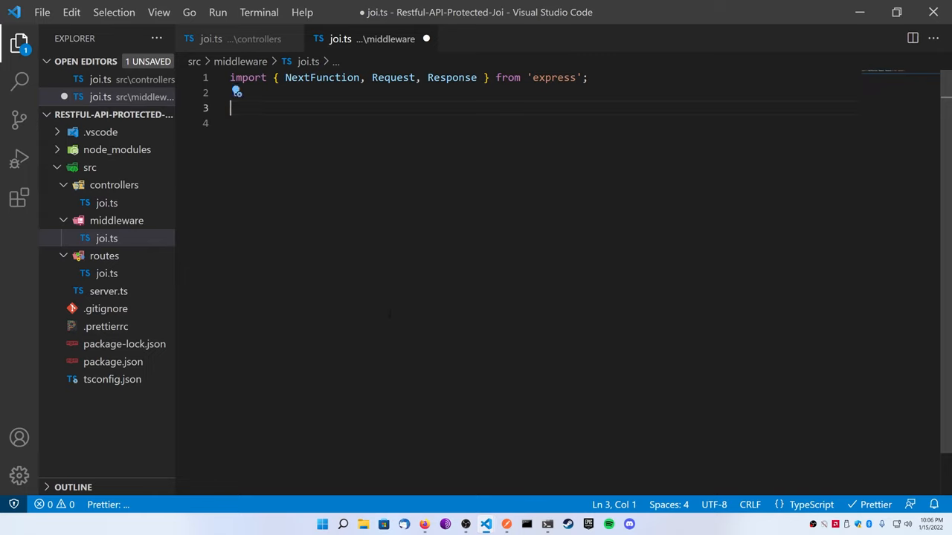
Export ValidateJoi = (schema: ObjectSchema) returning an async (req, res, next) handler
text(export)
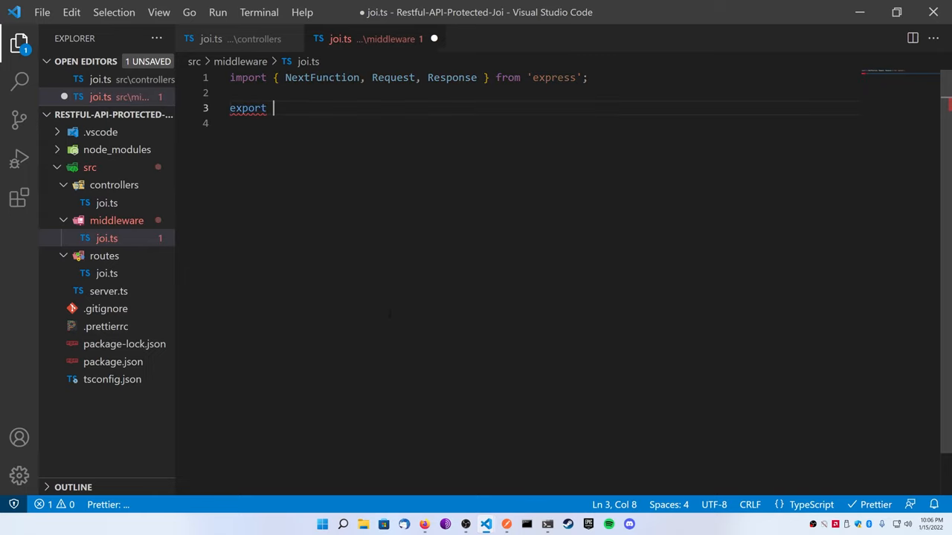
text(const Validat)
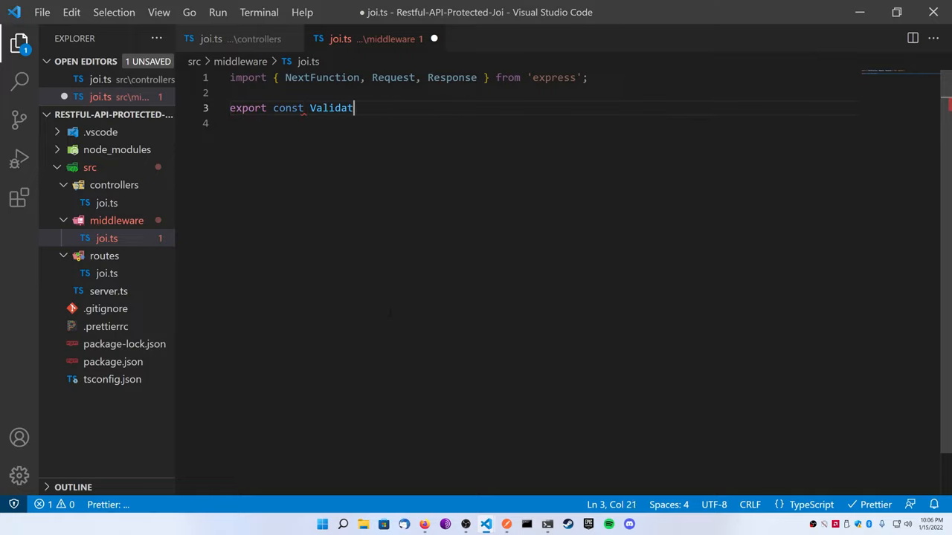
text(eJoi)
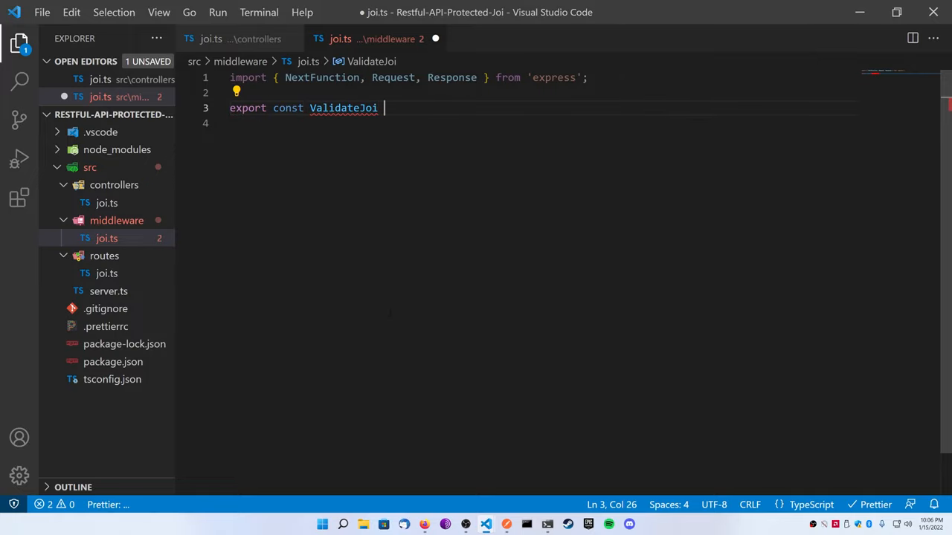
text(= (sch)
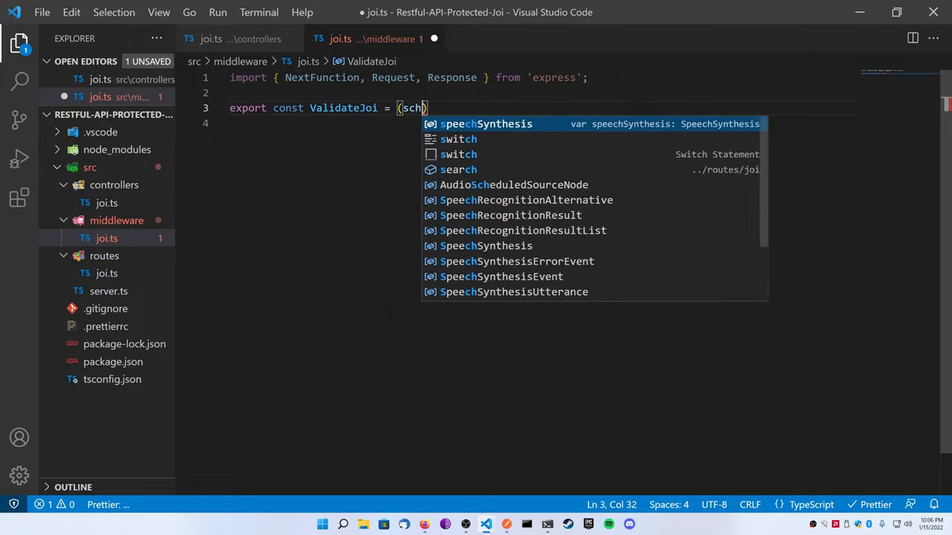
text(ema: ObjectSchema)
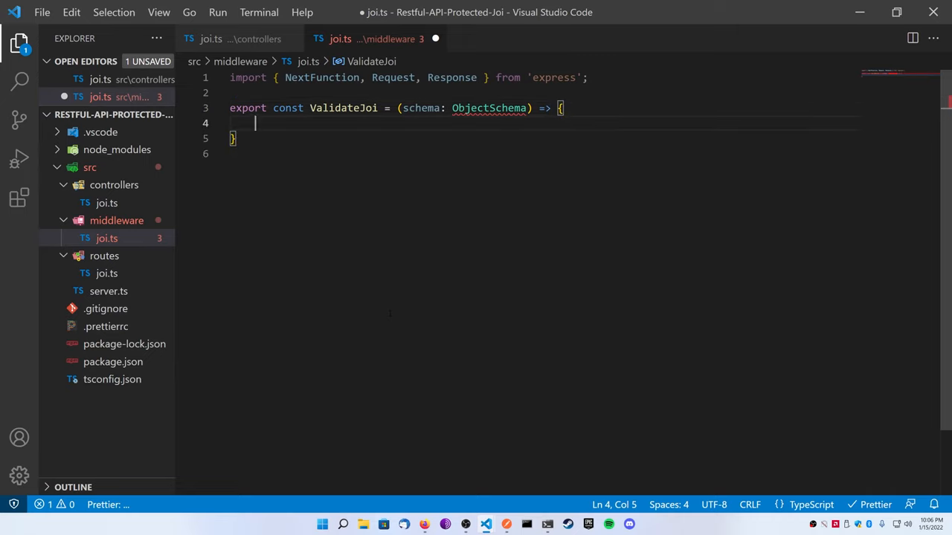
text(return)
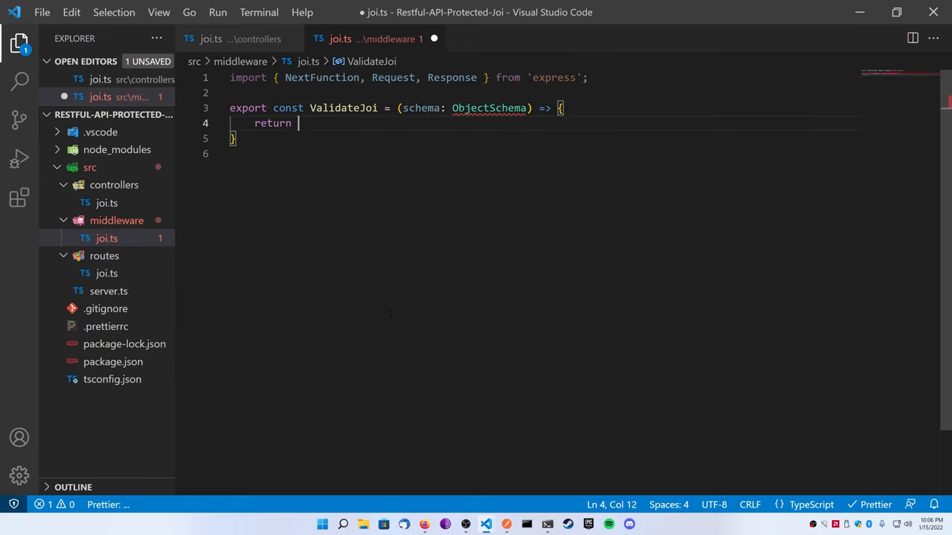
text(asy)
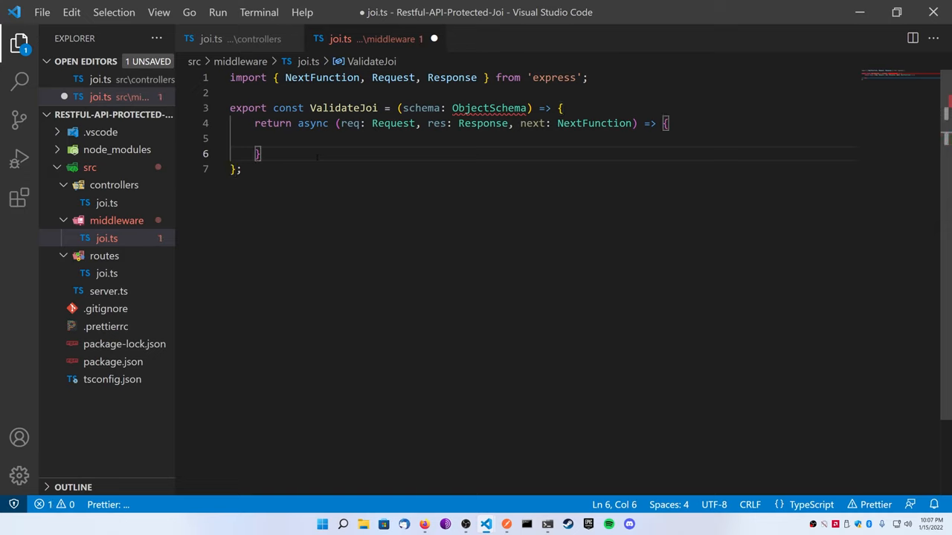
Import Joi and ObjectSchema from 'joi' in the middleware file
click(231, 93)
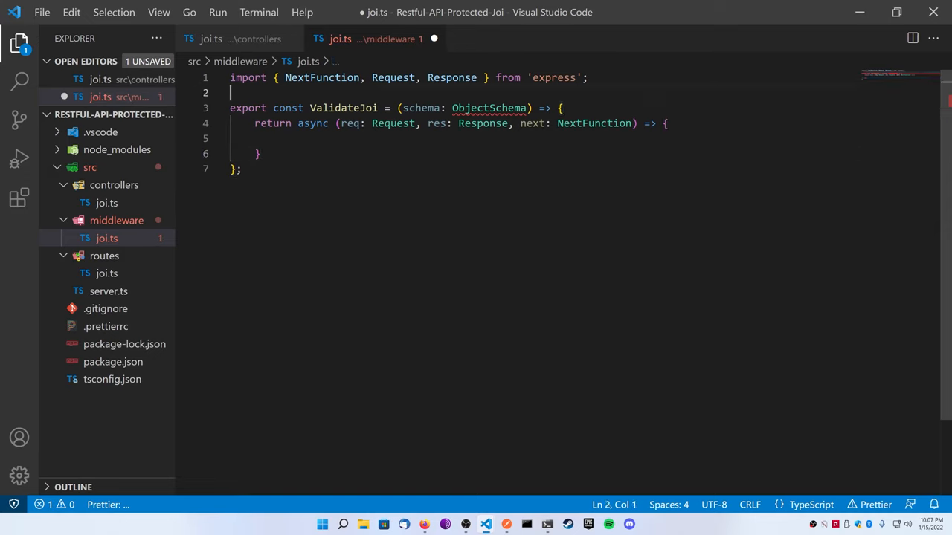
text(import Joi from)
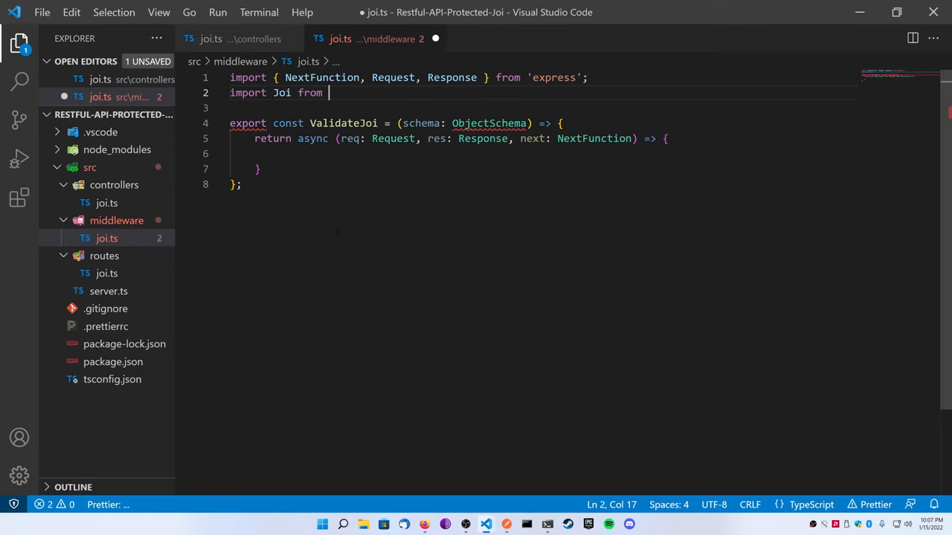
text('joi';)
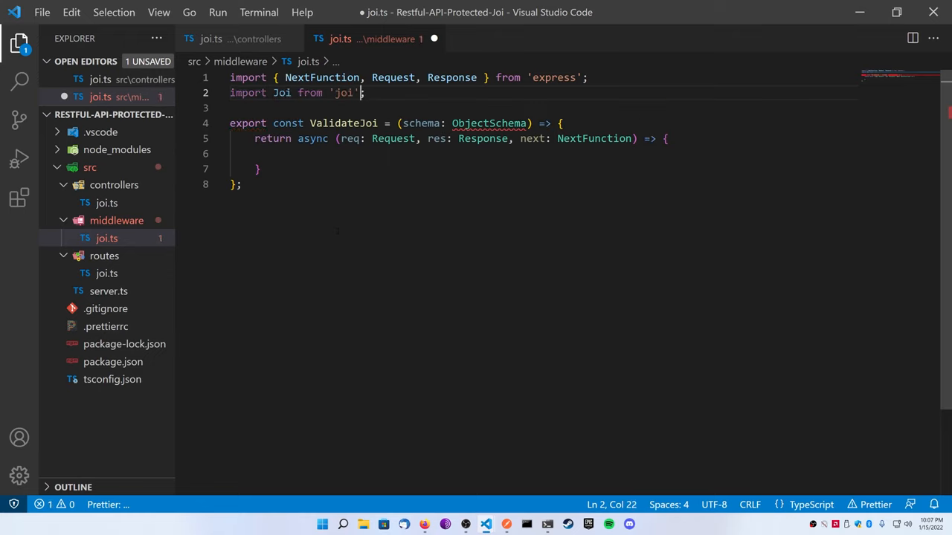
text(,)
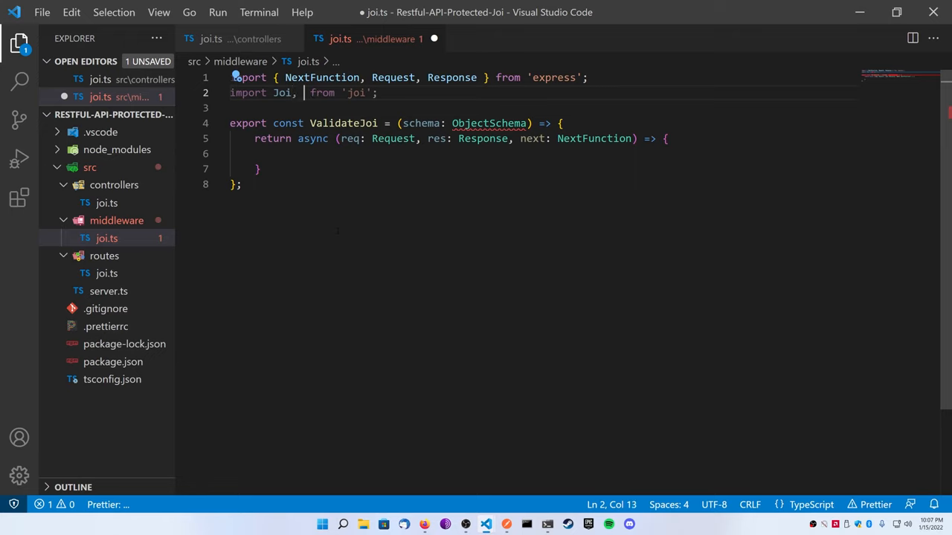
text({ ObjectSchema)
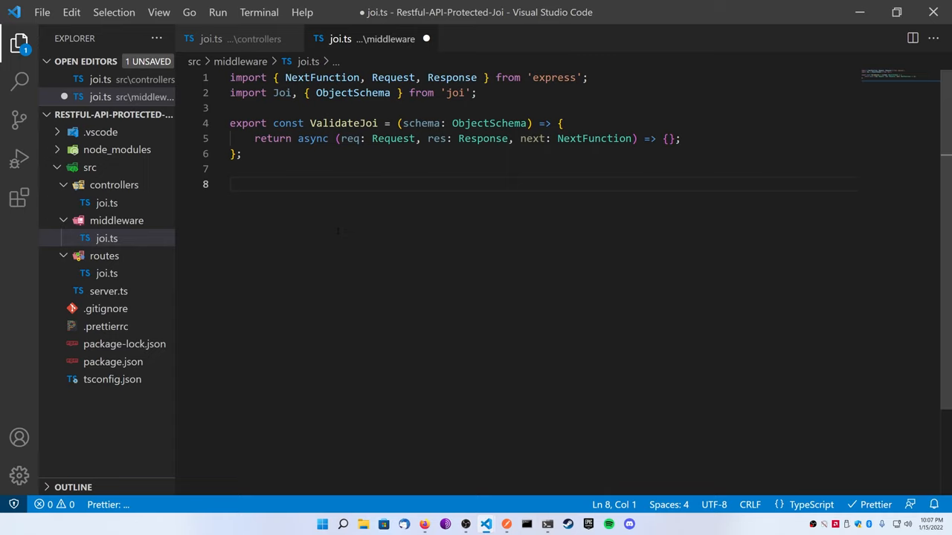
Export a Schemas object containing a data: Joi.object({}) entry
text(export const S)
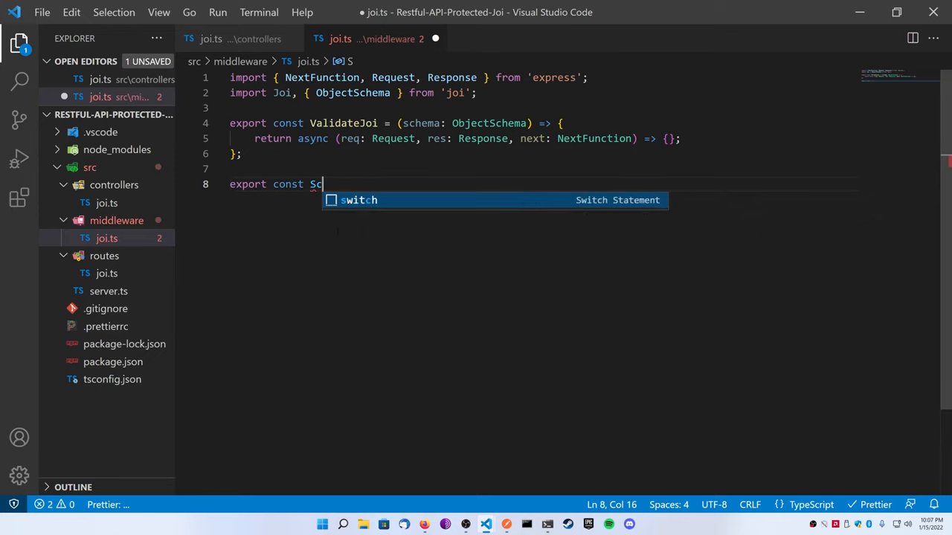
text(chema =)
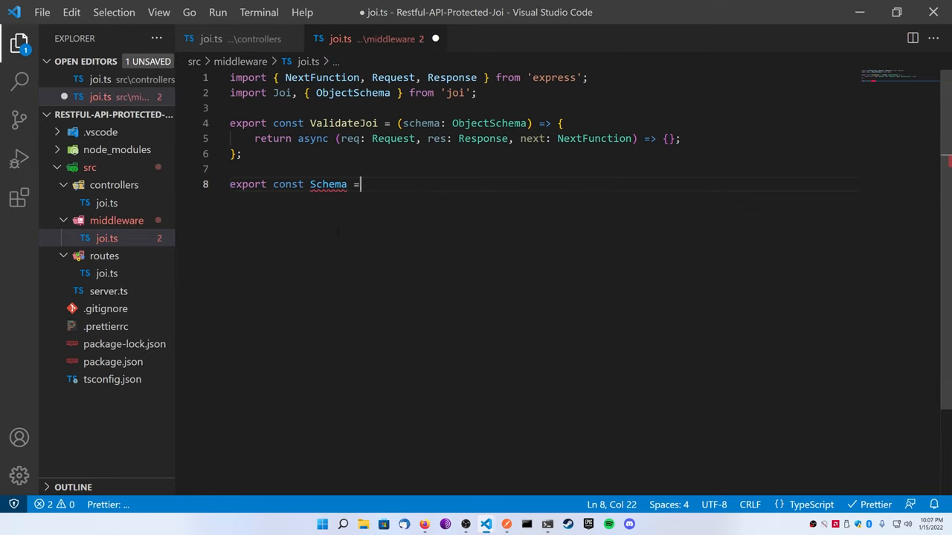
text({)
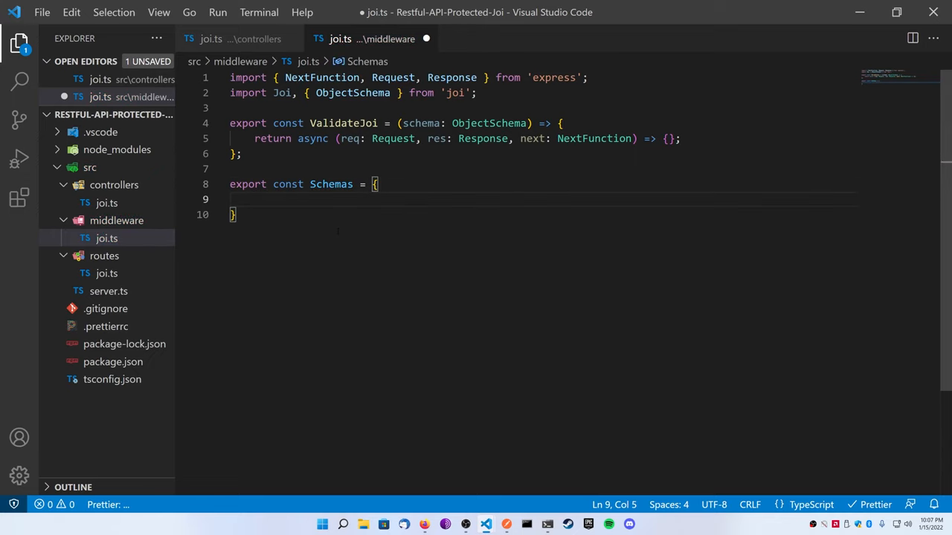
text(data:)
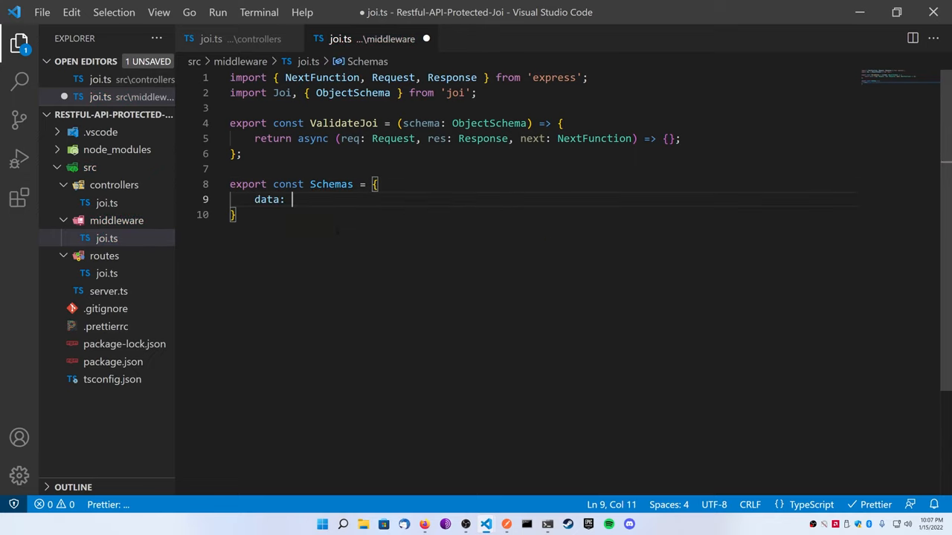
text(Joi.object({)
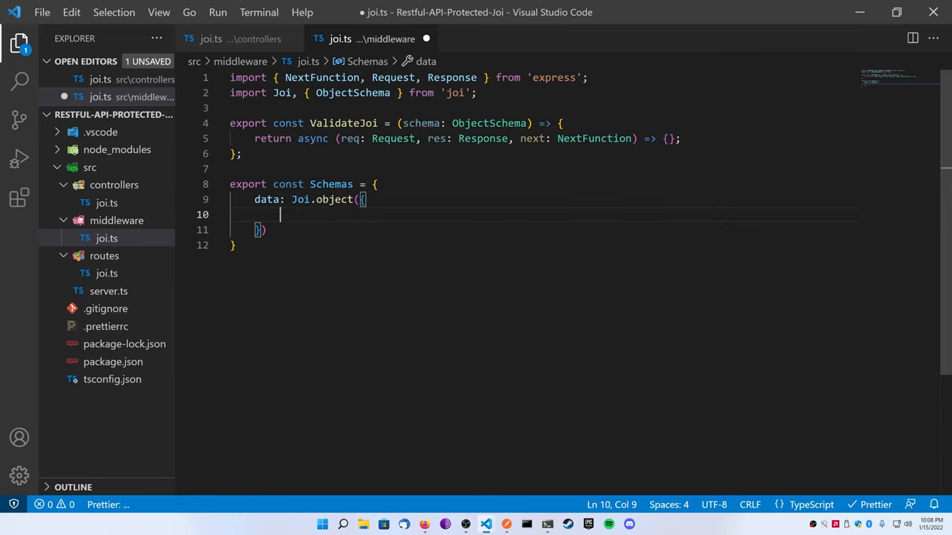
Define username as Joi.string().alphanum().min(3).max(15).required()
text(username:)
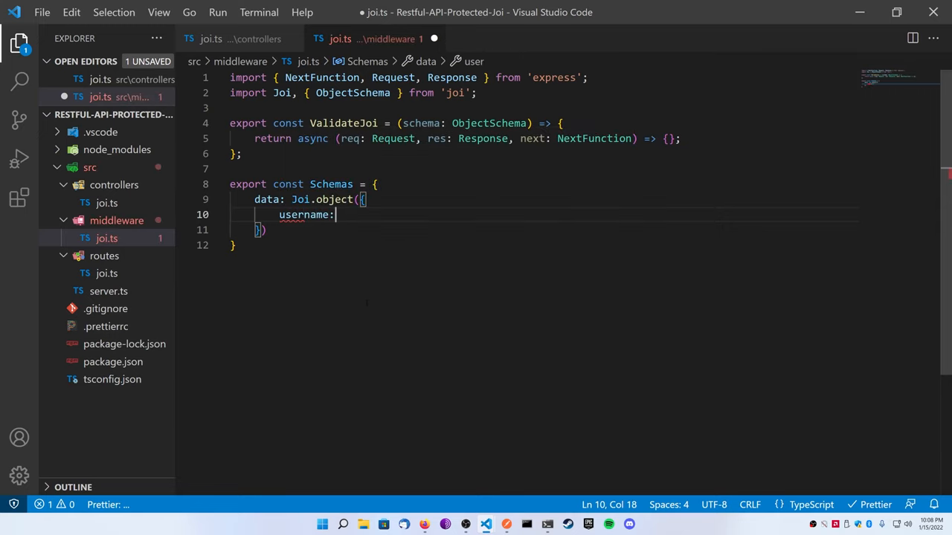
text(Joi)
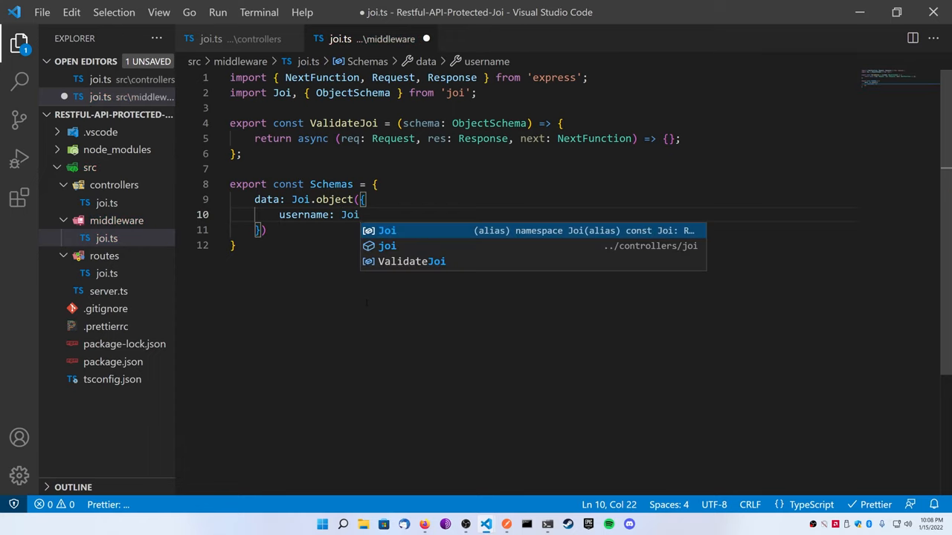
text(.string())
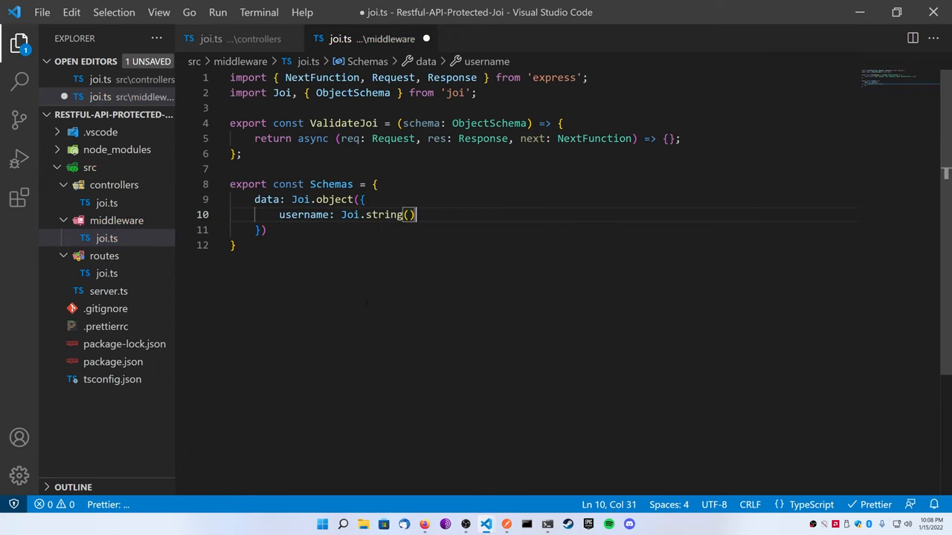
text(.alphanum)
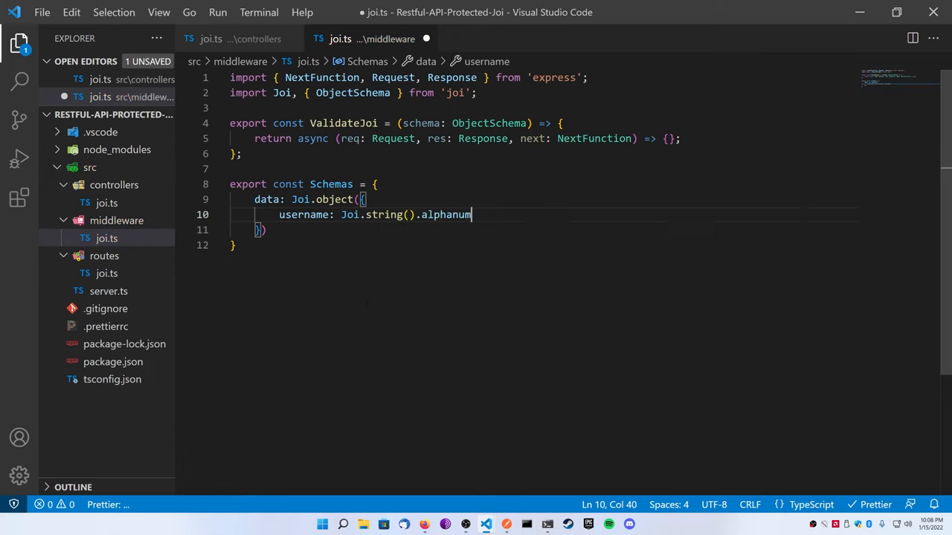
text(())
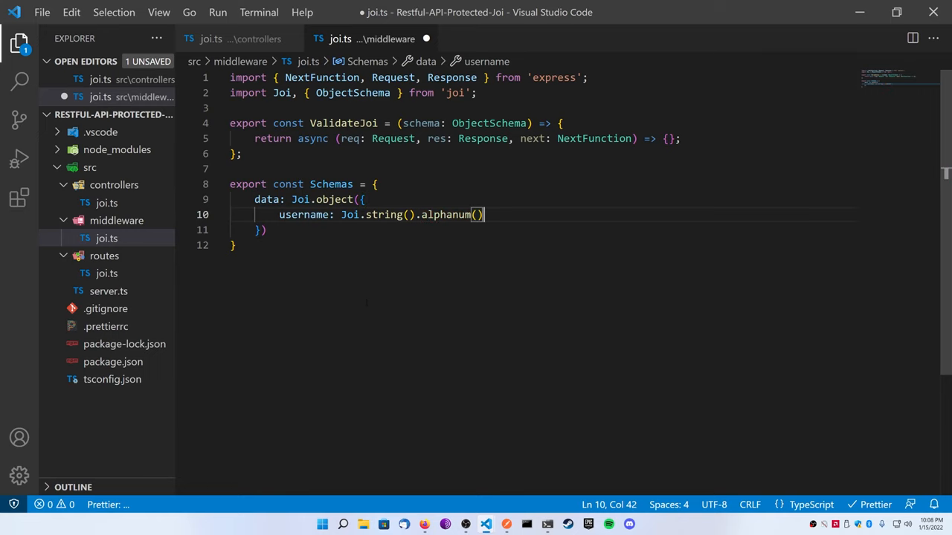
text(.min(3))
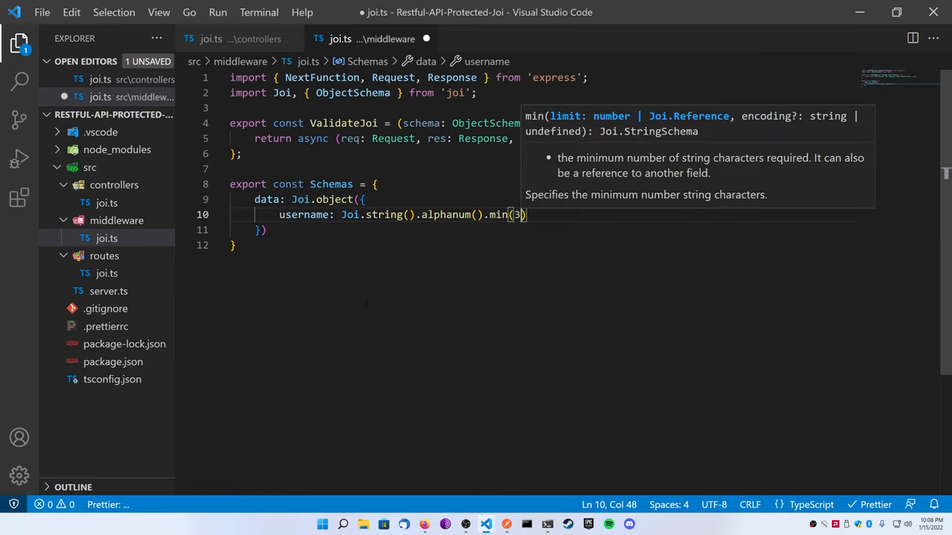
text(.max(1)
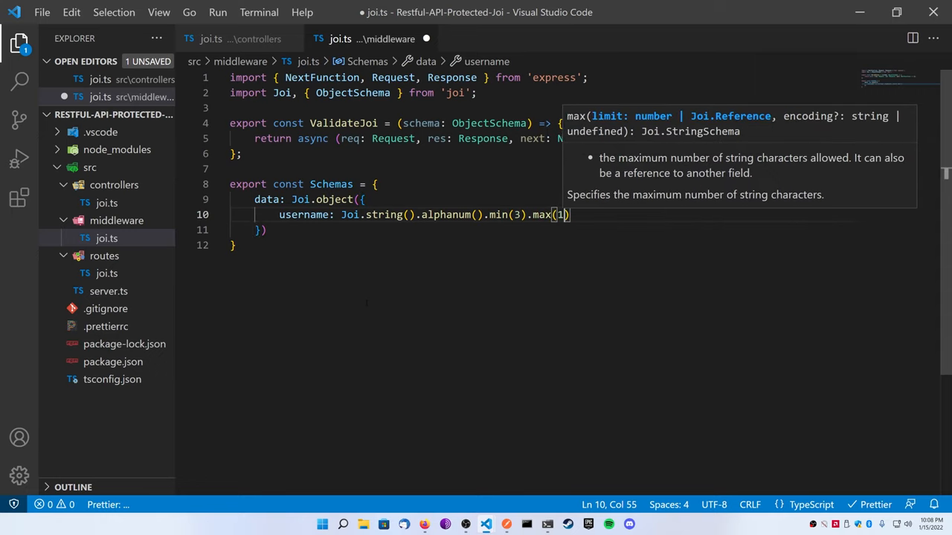
text(5)
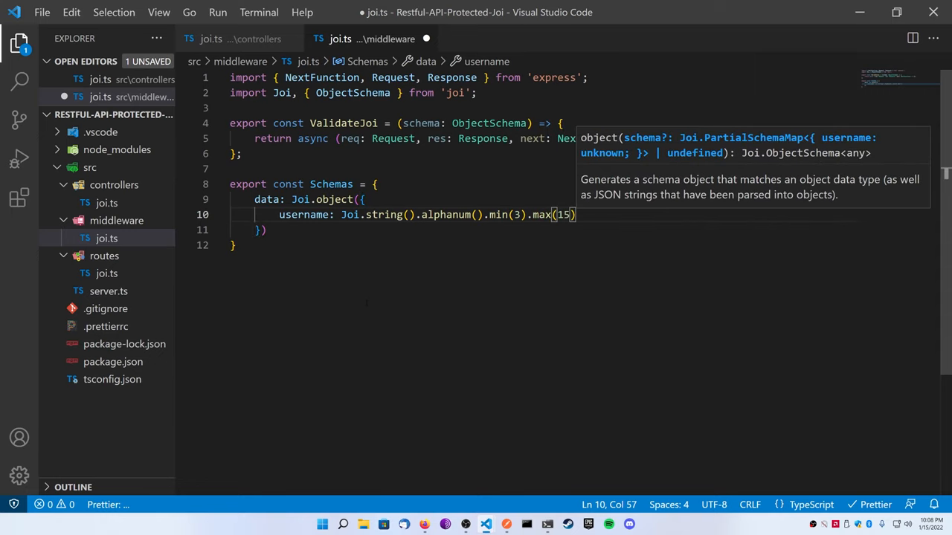
text(.required)
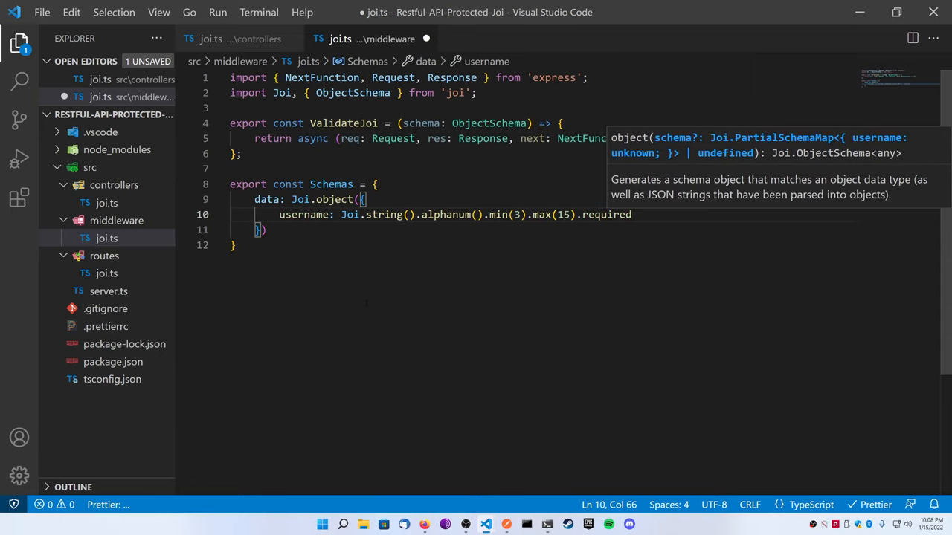
text((),)
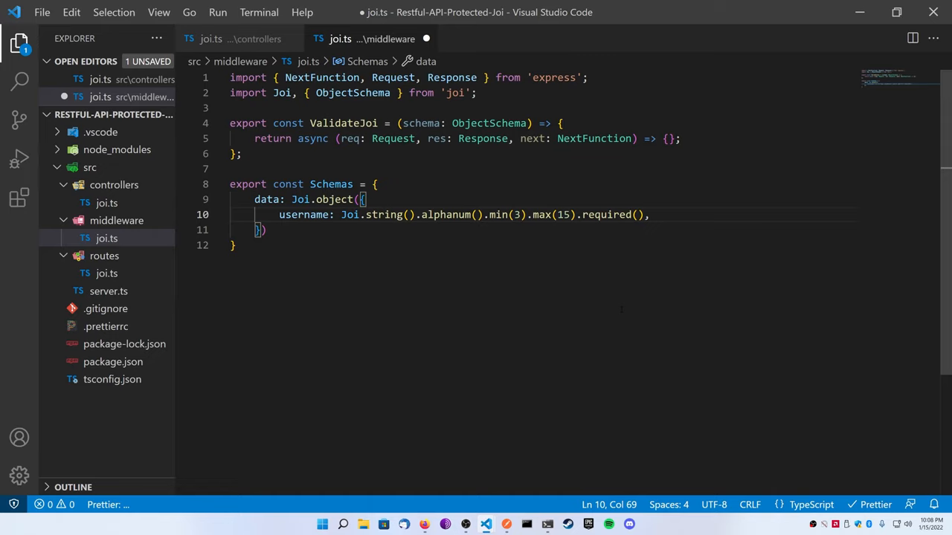
Add a required password matching ^[a-zA-Z0-9]{3,30}$ under username and save
text(password:)
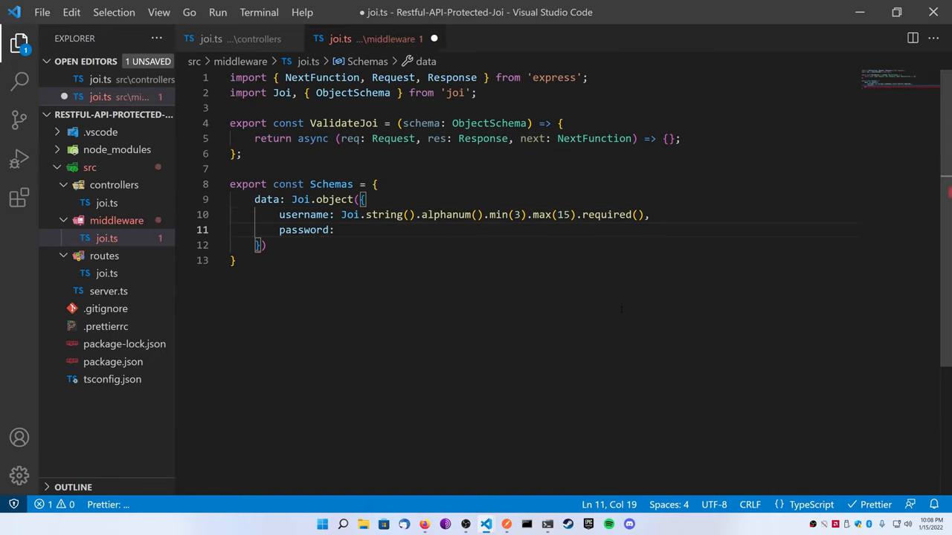
text(Joi.string().pattern(new RegExp()
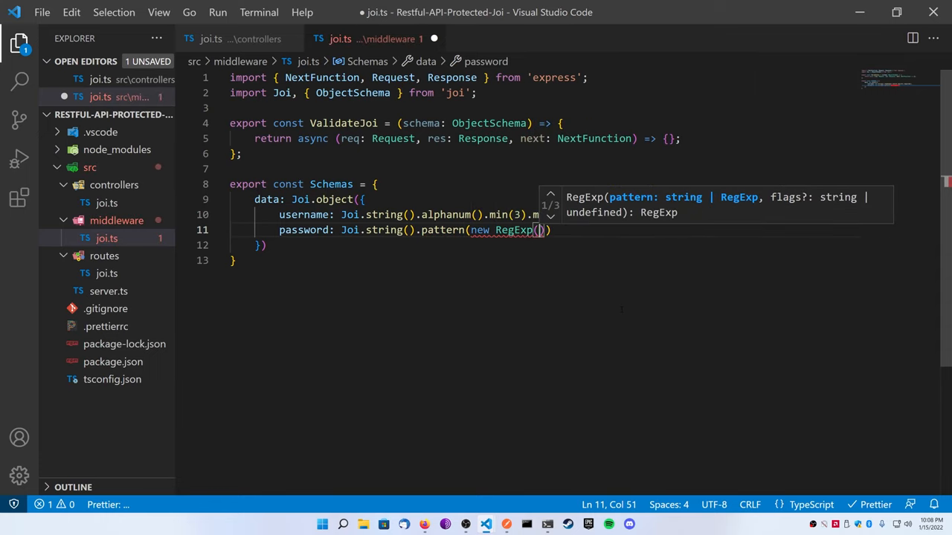
text(')
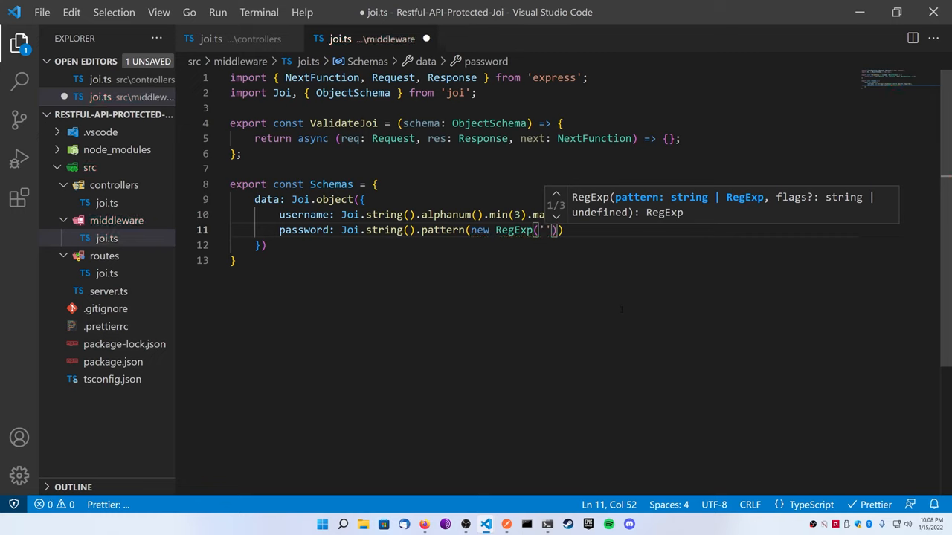
text(^[a)
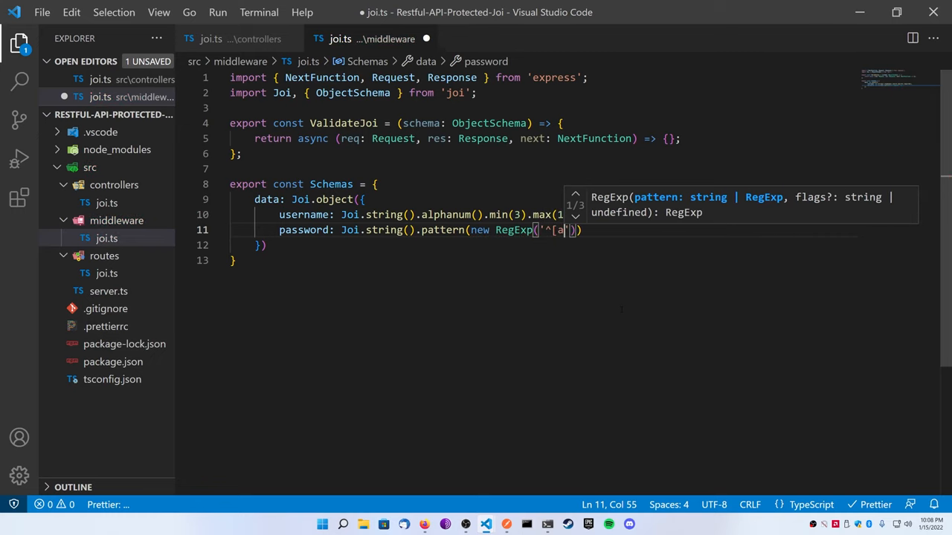
text(-zA-Z0-9)
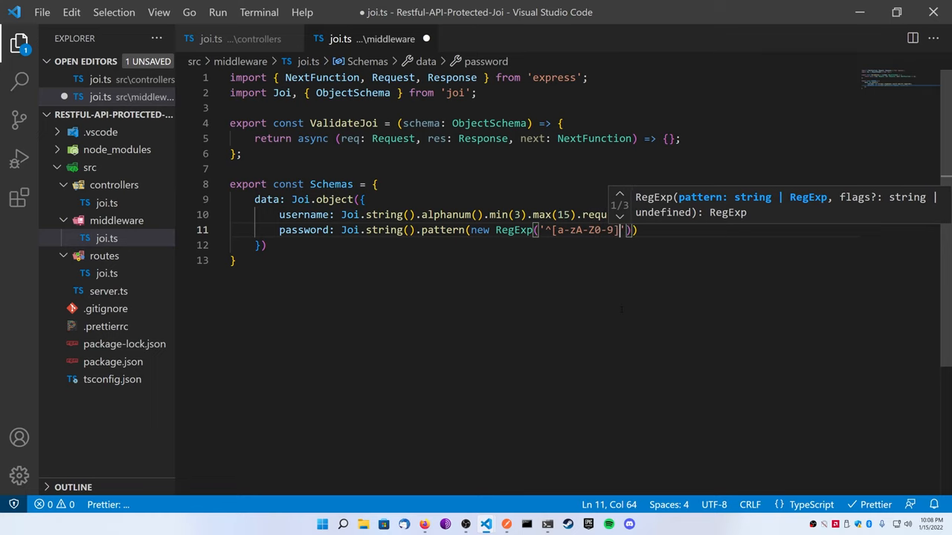
text({3,')
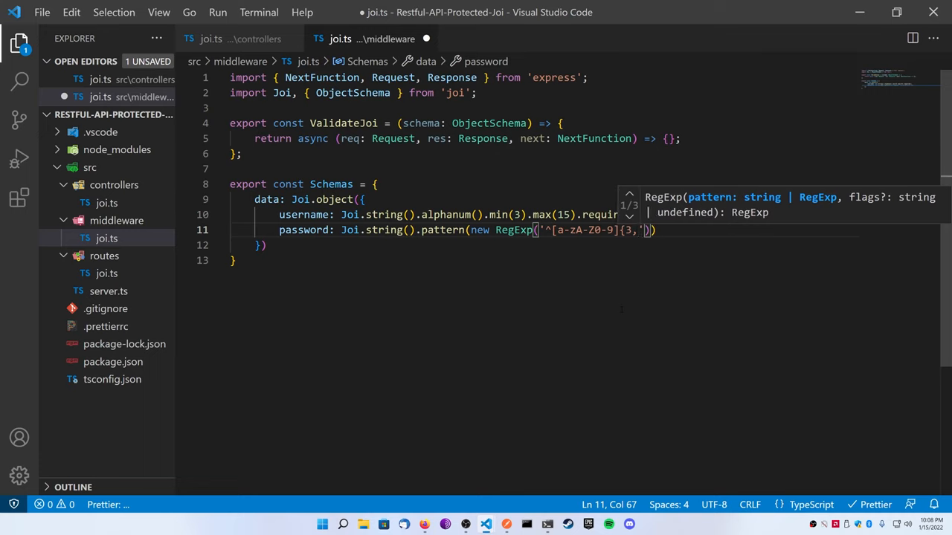
text(30})
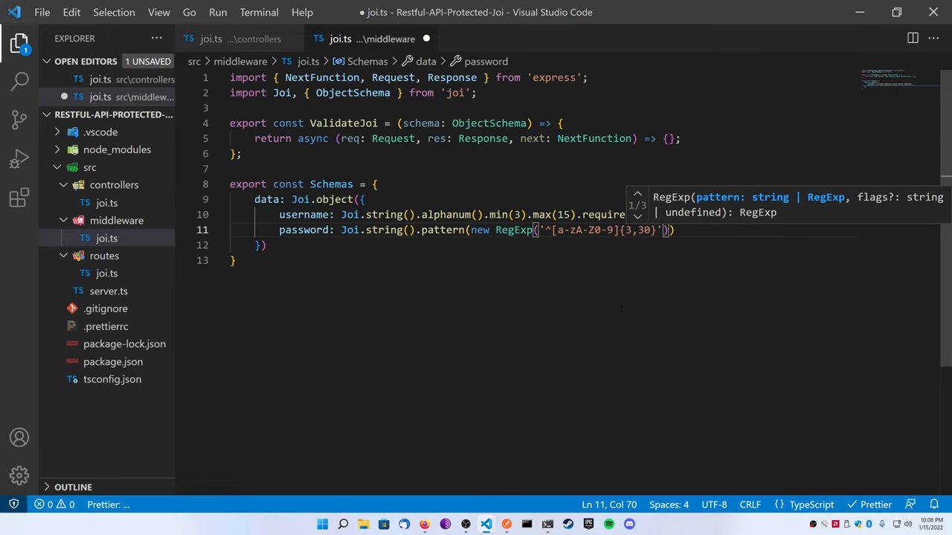
text($)
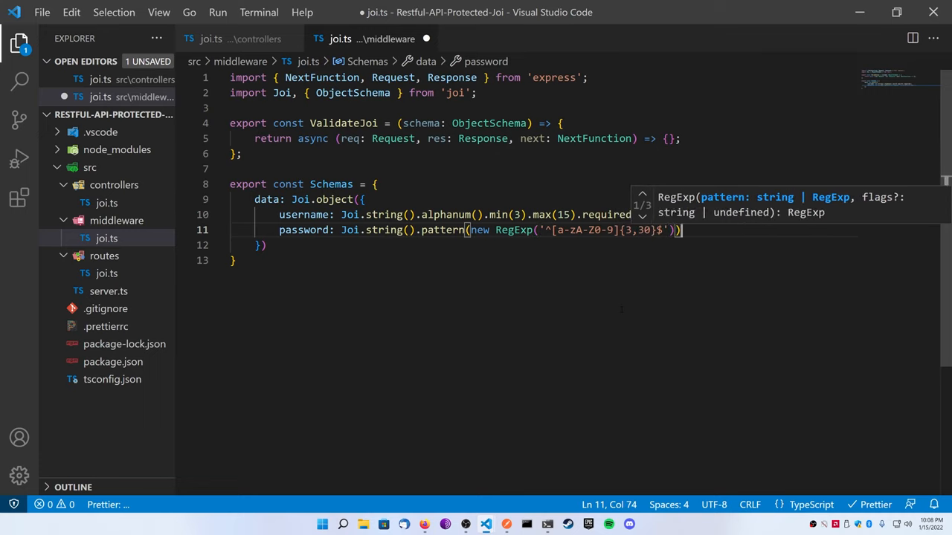
text(.required()
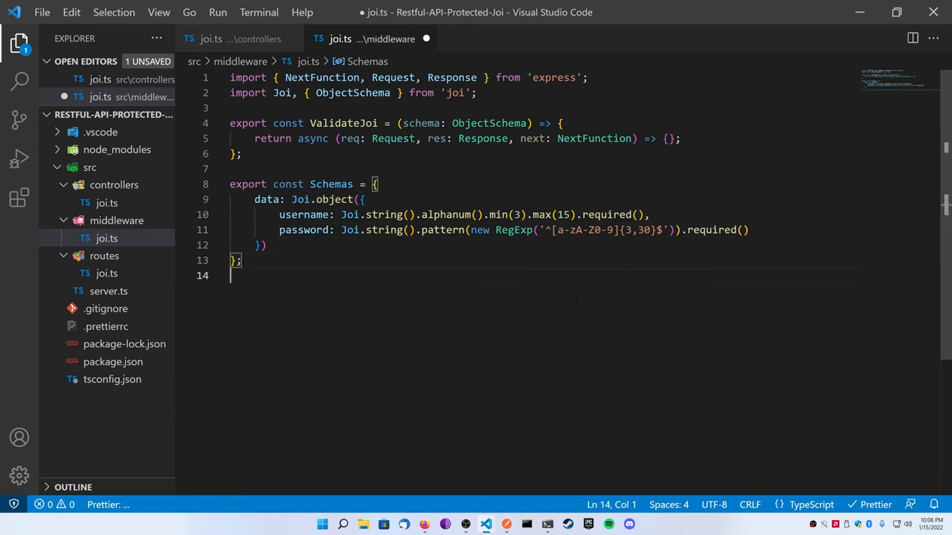
key(ctrl+s)
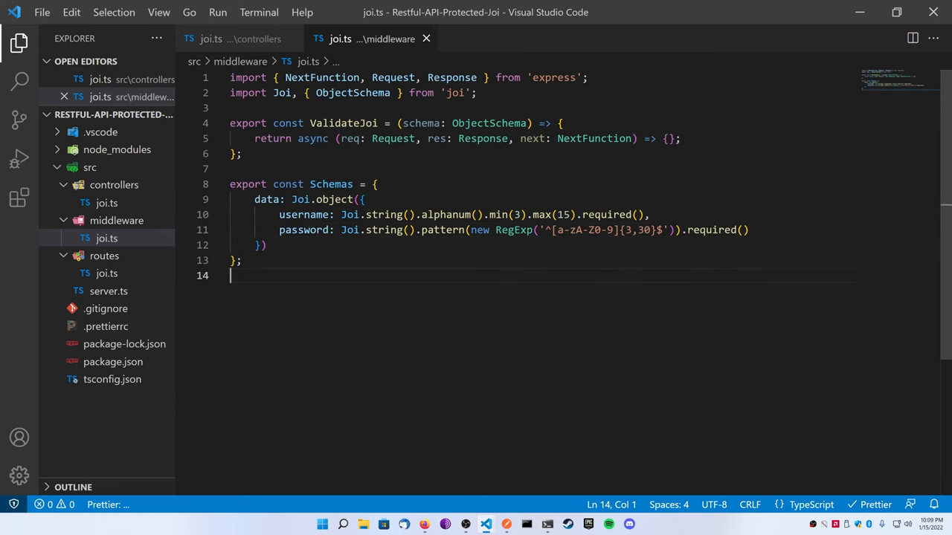
In a try block, await schema.validateAsync(req.body) and then call next()
text(try {)
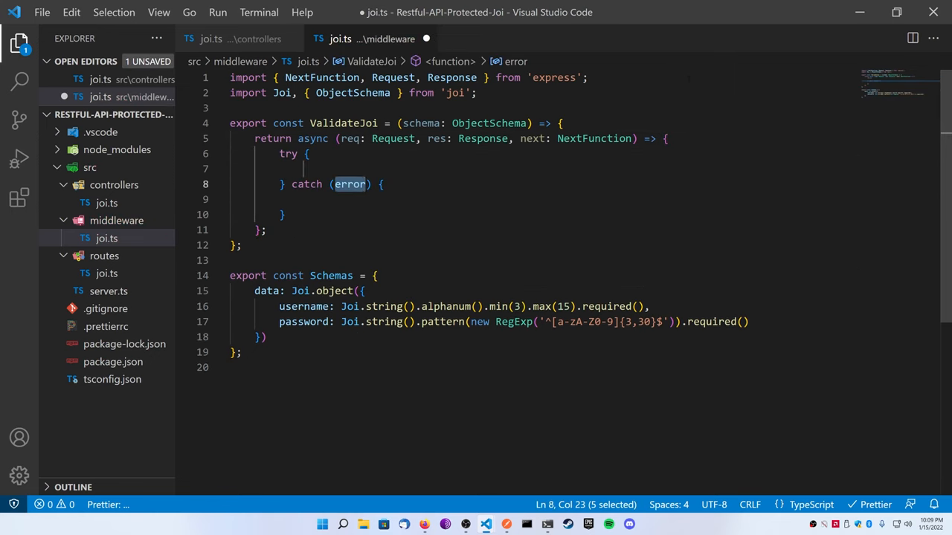
text(await)
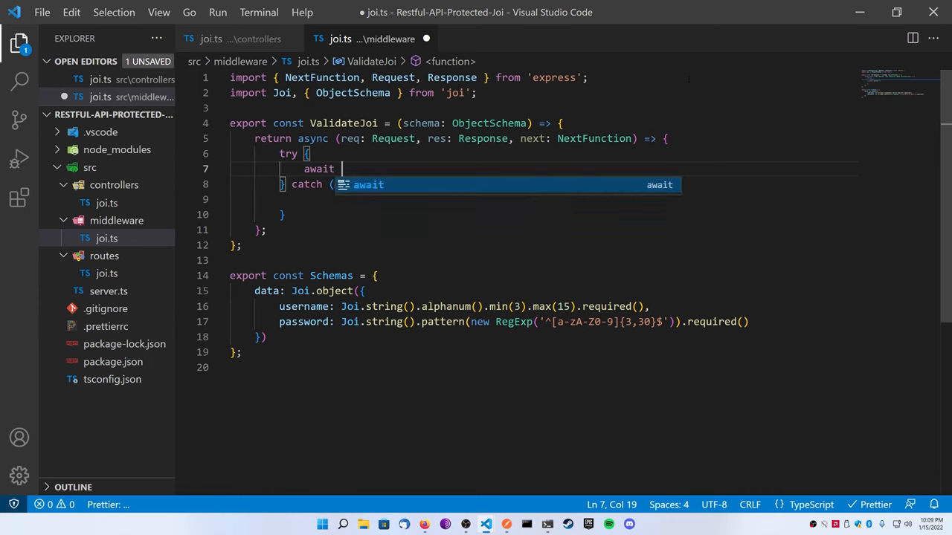
text(schema)
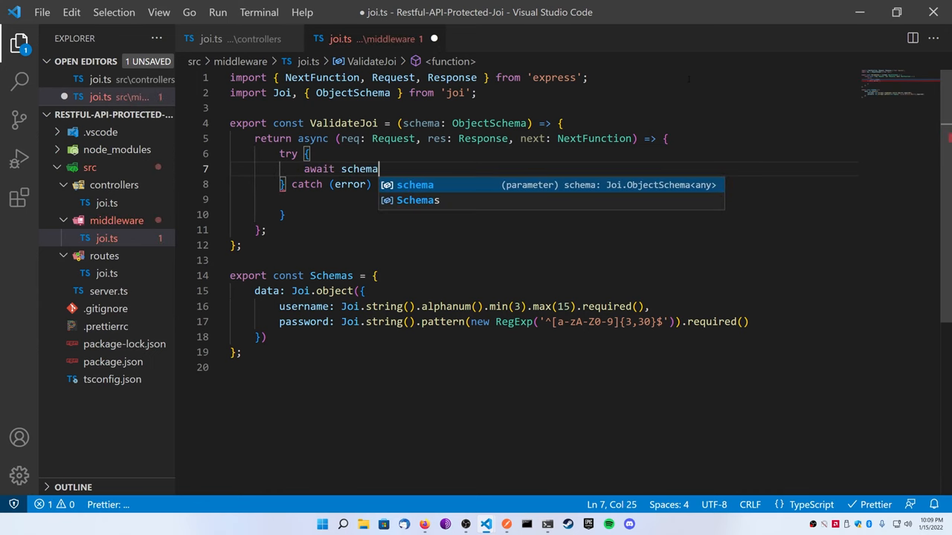
text(.)
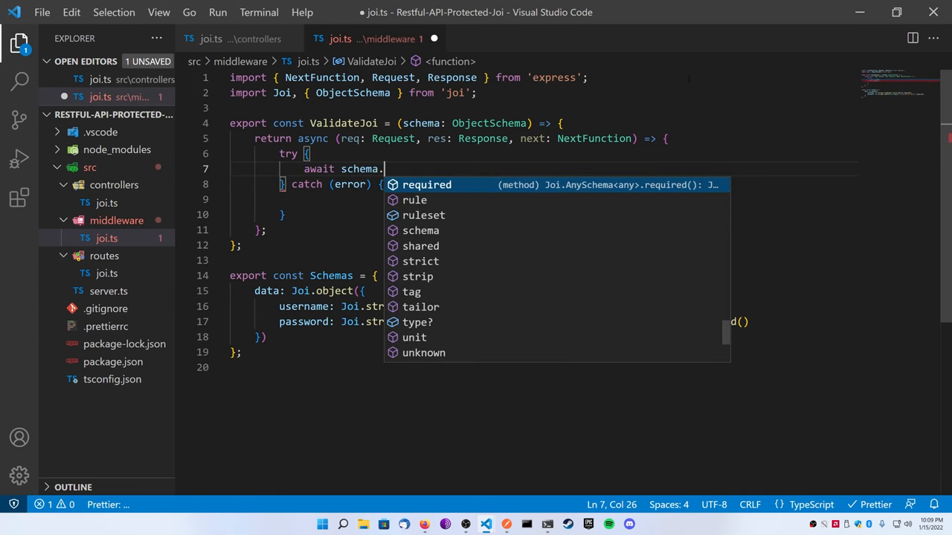
text(validateAsync(req.)
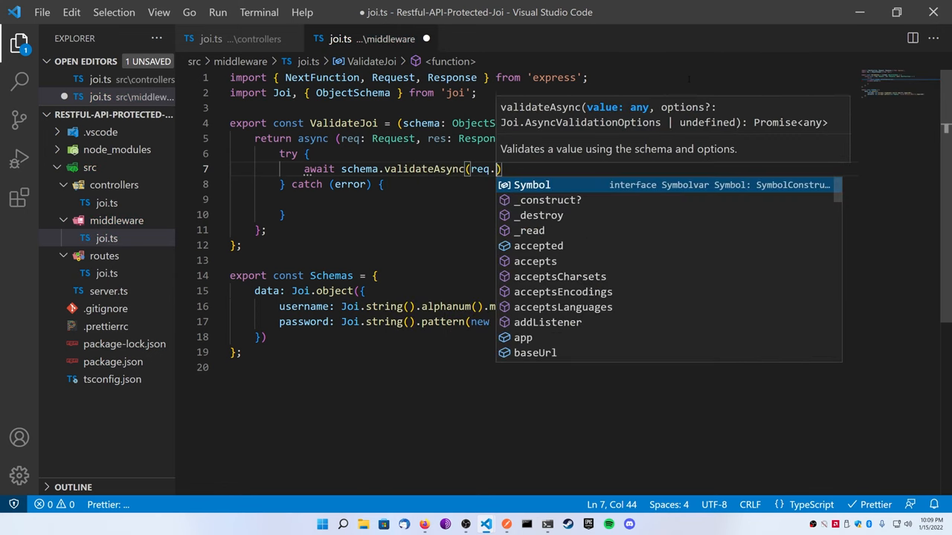
text(body);)
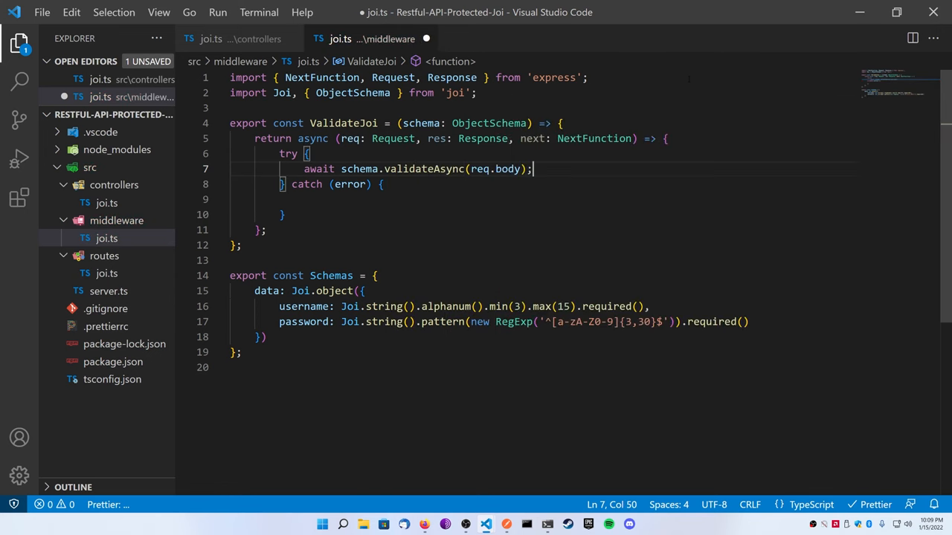
text(m)
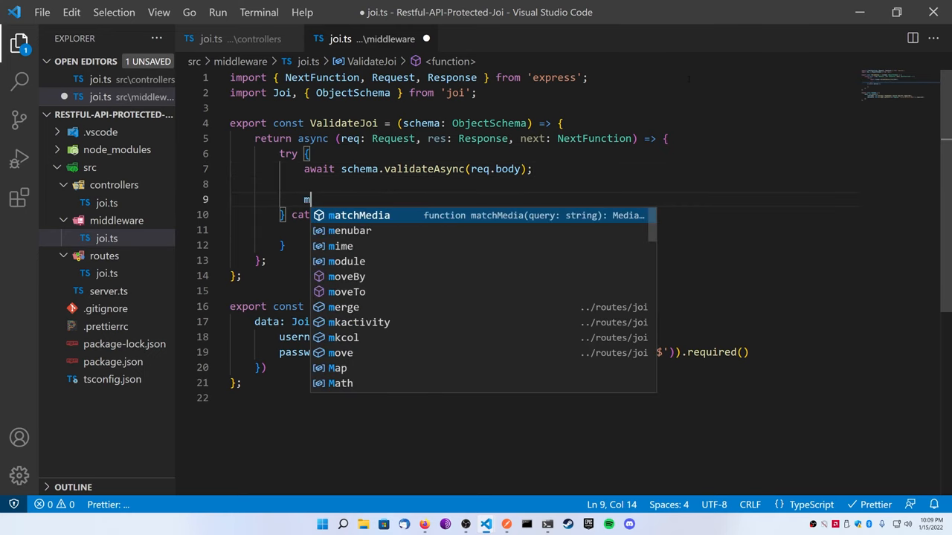
text(next();)
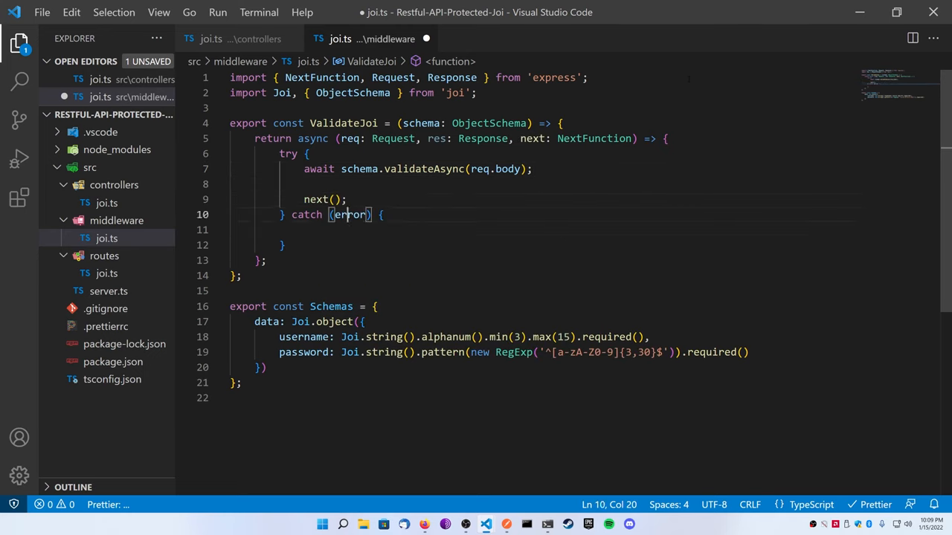
In the catch block, log the error and return res.status(422).json({ error })
text(console.error)
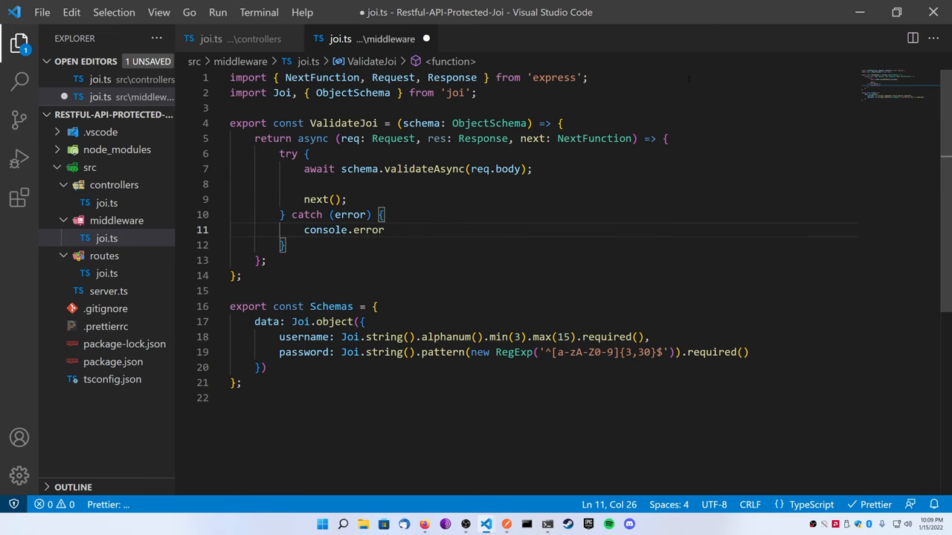
text((error))
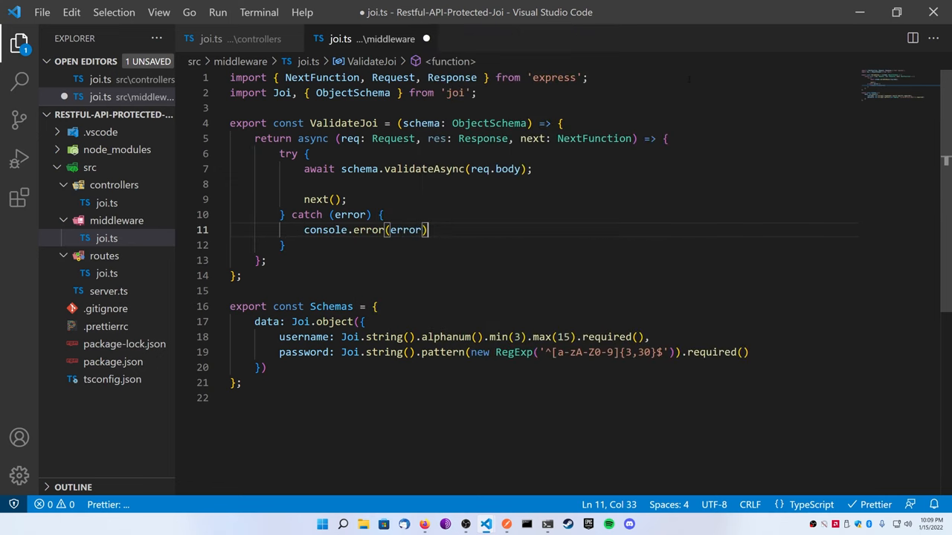
text(return)
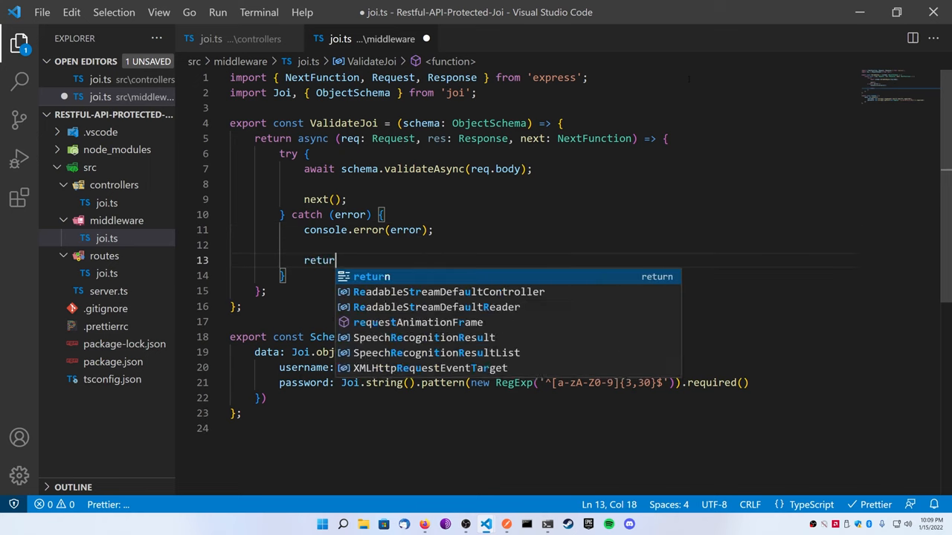
text(res.status)
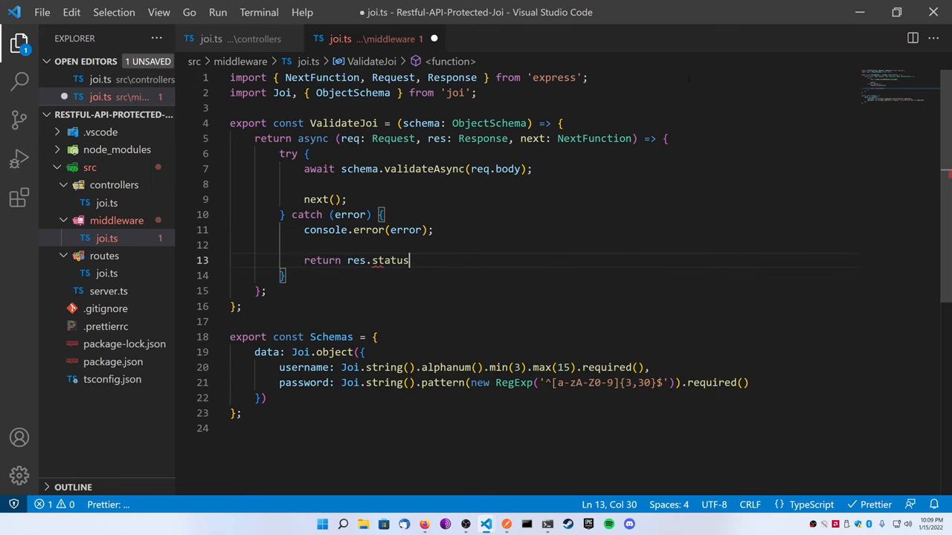
text((422))
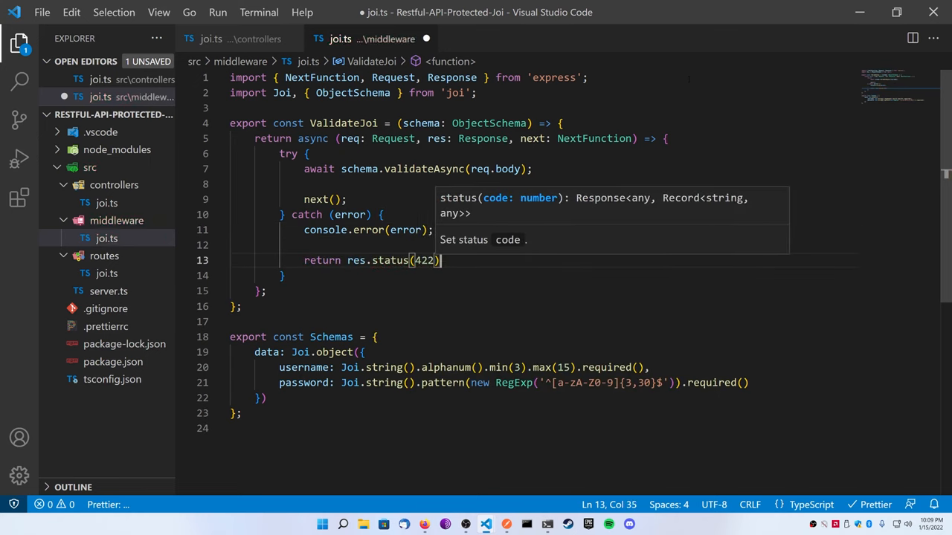
text(.json({ error });)
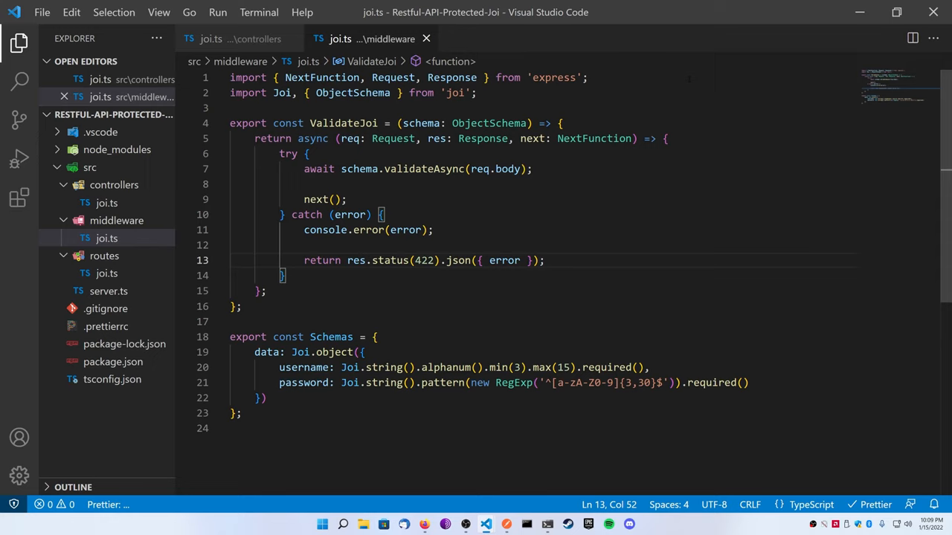
click(545, 260)
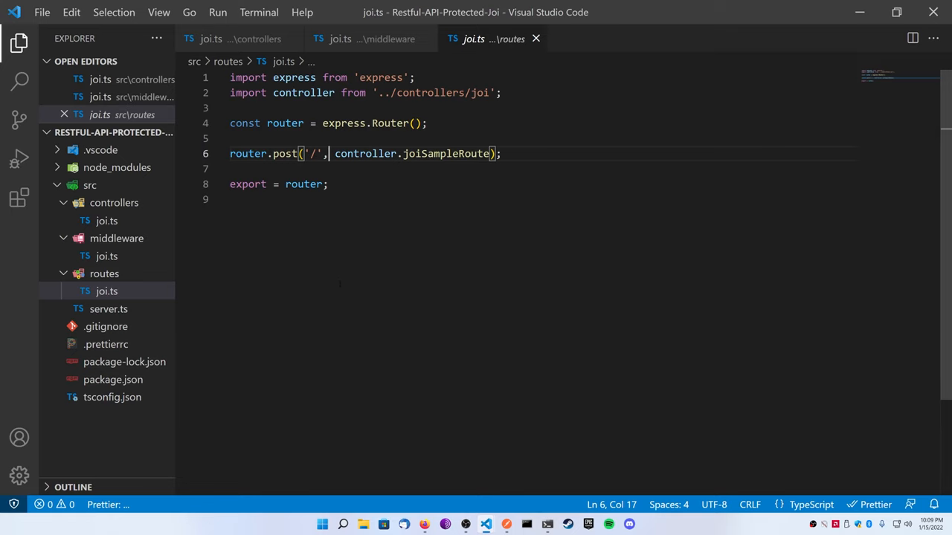
Add ValidateJoi(Schemas.data) before controller.joiSampleRoute with imports, and save routes/joi.ts
text(ValidateJoi()
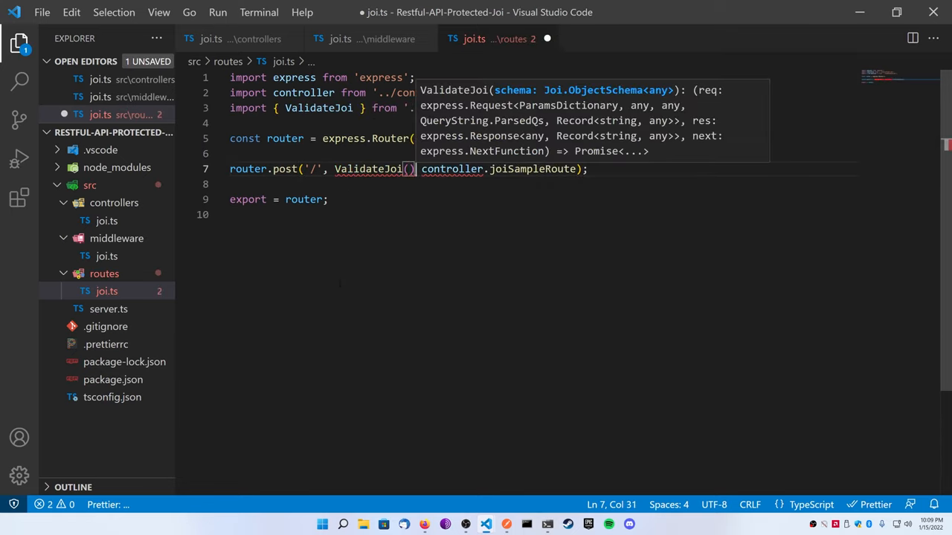
text(Schemas.data)
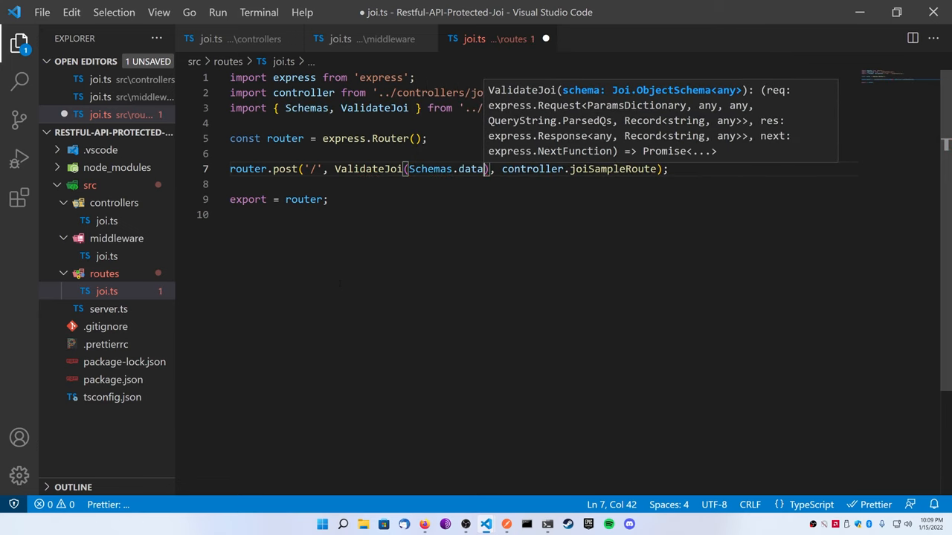
key(ctrl+s)
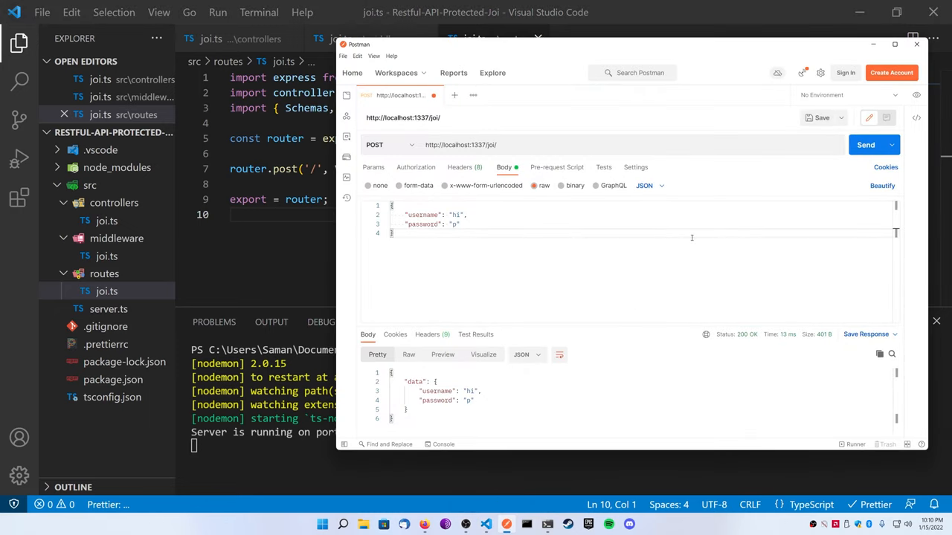
mouse_move(859, 162)
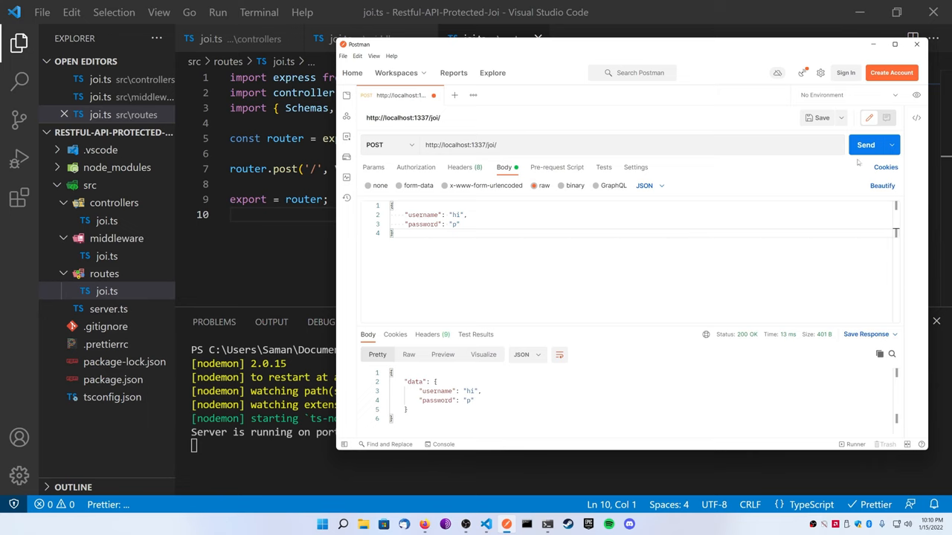
Send with the short username to get a 422, then resend with username cooldude
click(865, 144)
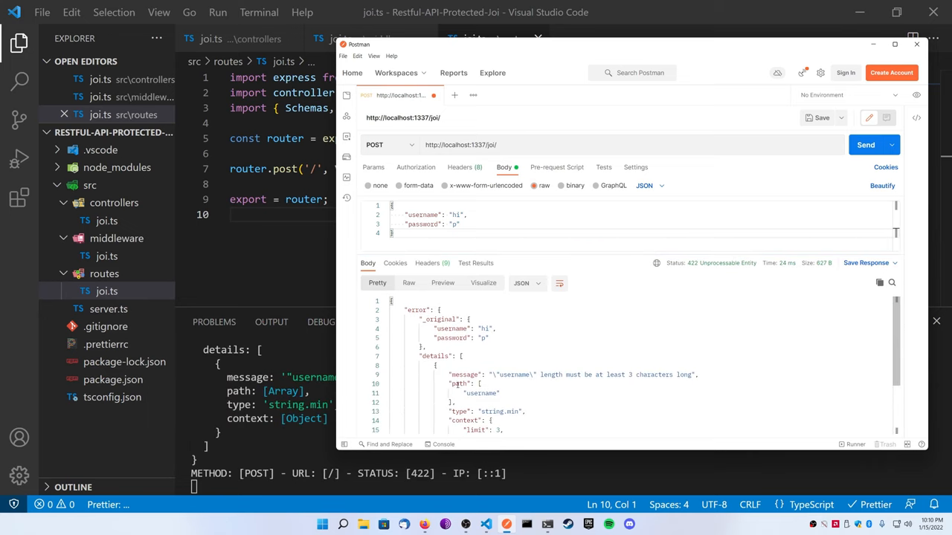
double_click(454, 215)
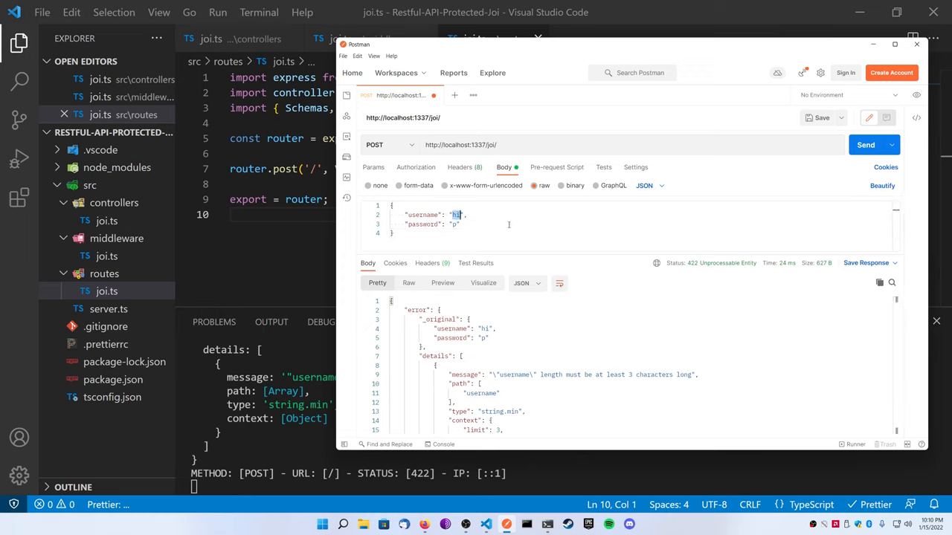
text(cooldude)
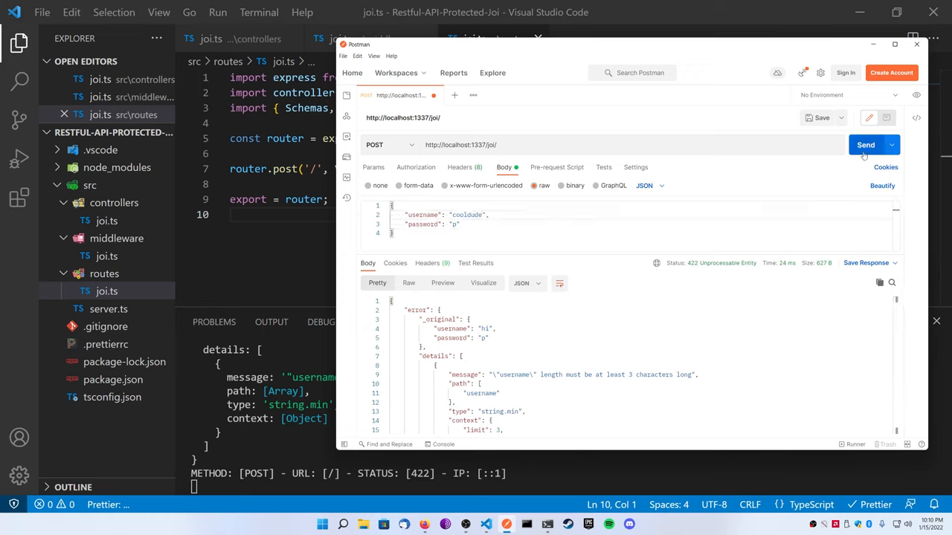
click(866, 144)
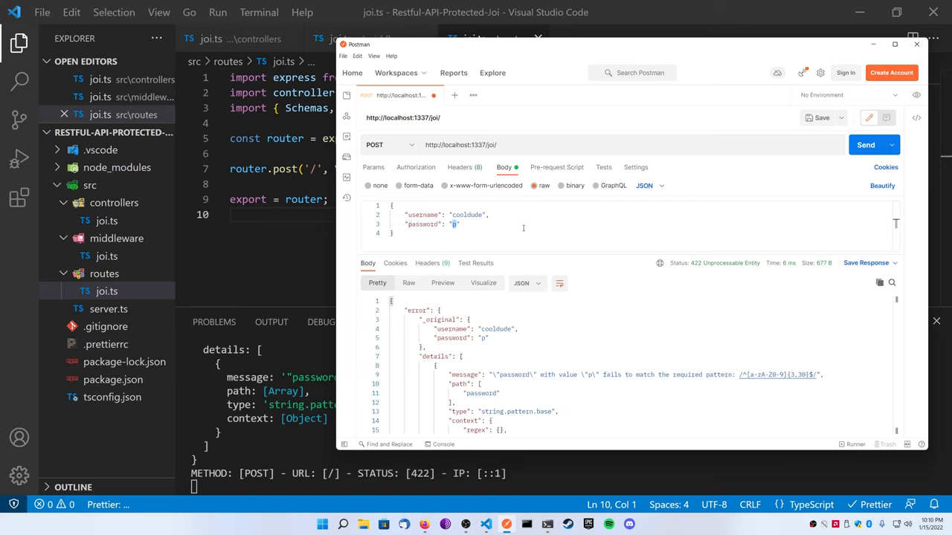
text(assword123!)
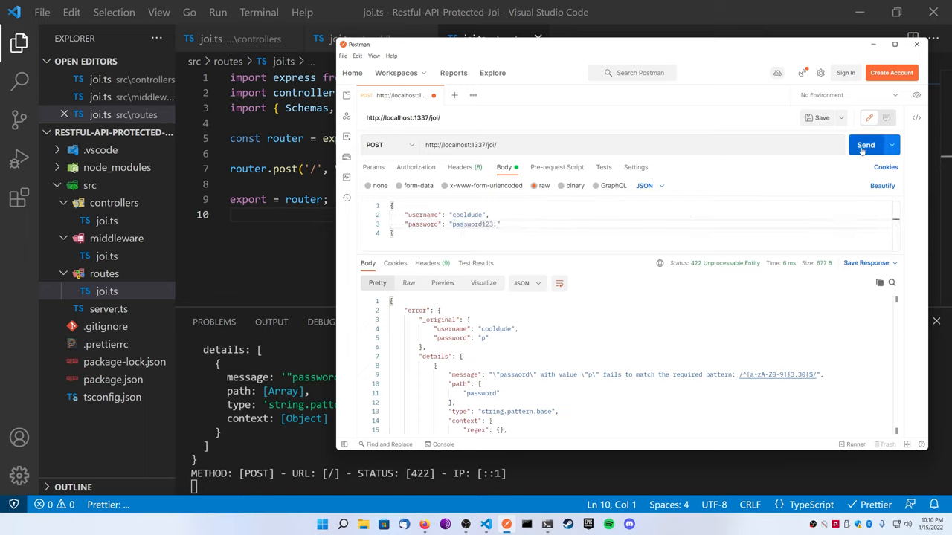
click(866, 145)
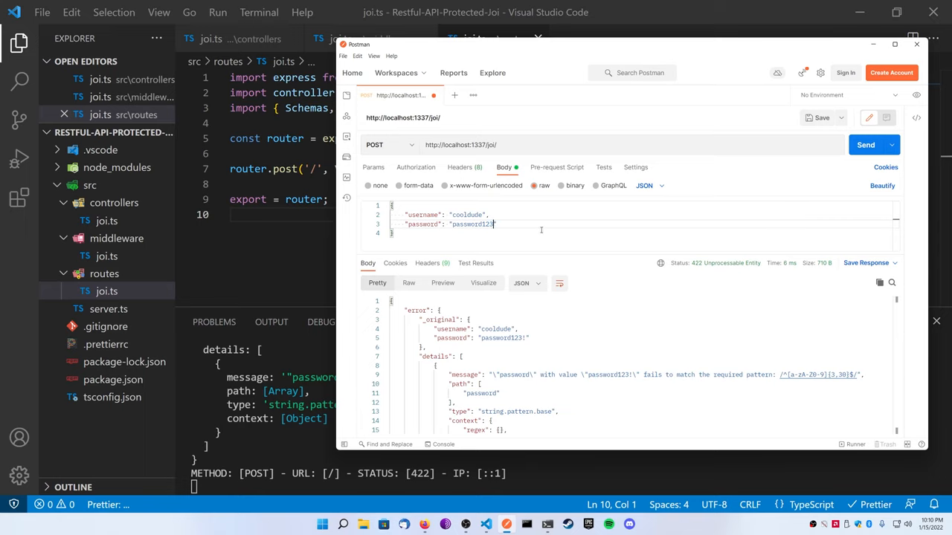
click(865, 144)
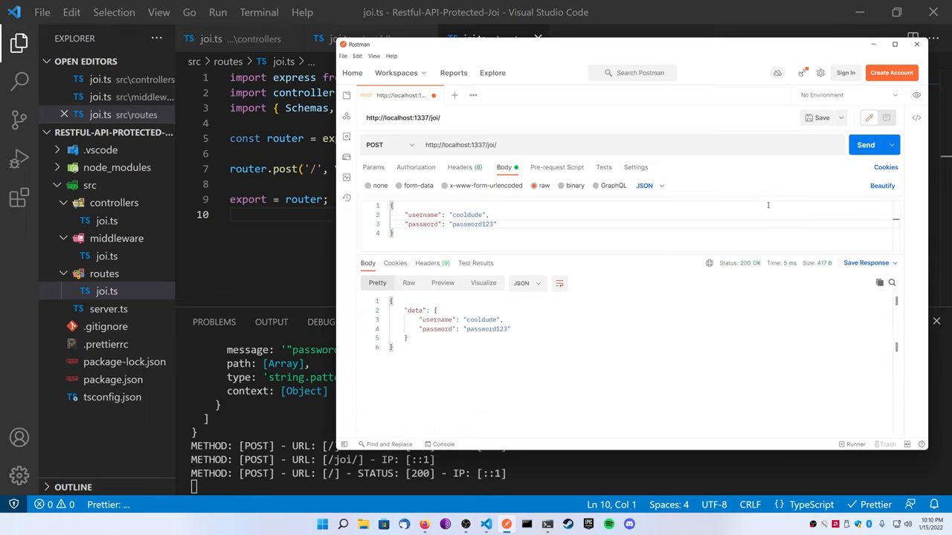
mouse_move(676, 227)
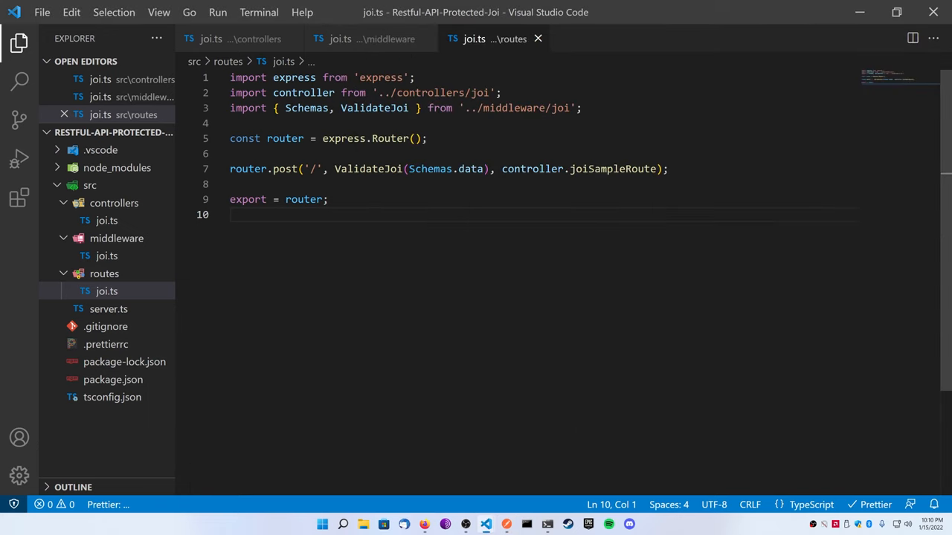
Add birth_year: Joi.number().integer().min(1900).max(2022) to the data schema
click(107, 256)
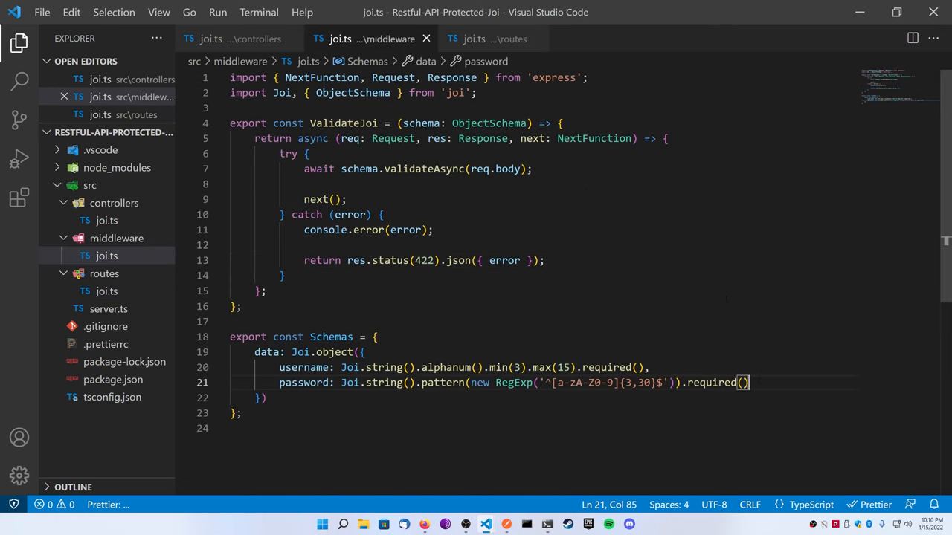
text(birth)
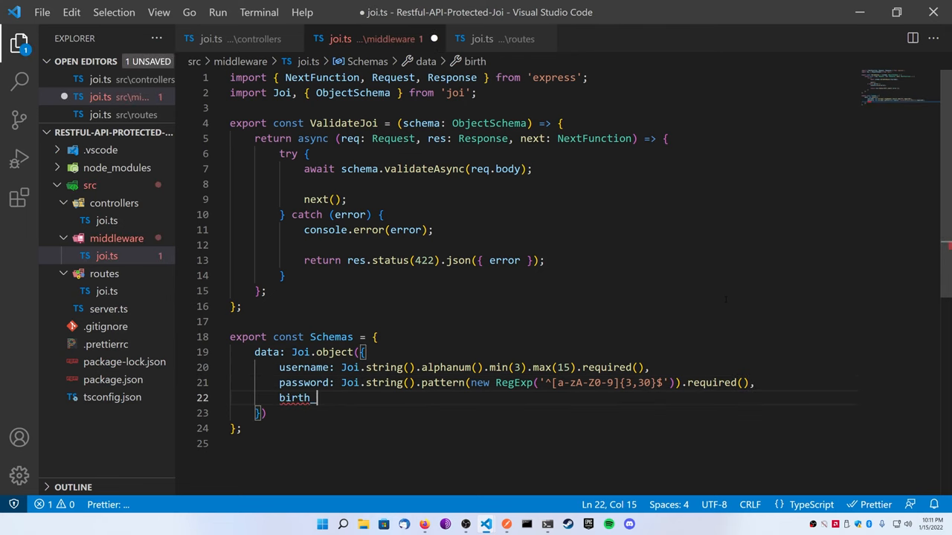
text(_year: Joi.number().integer().min()
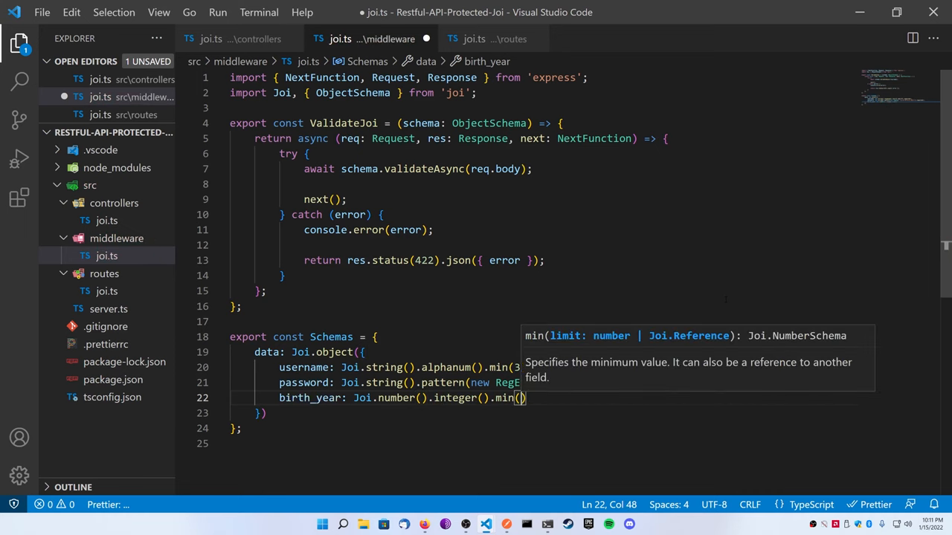
text(1900).max(20))
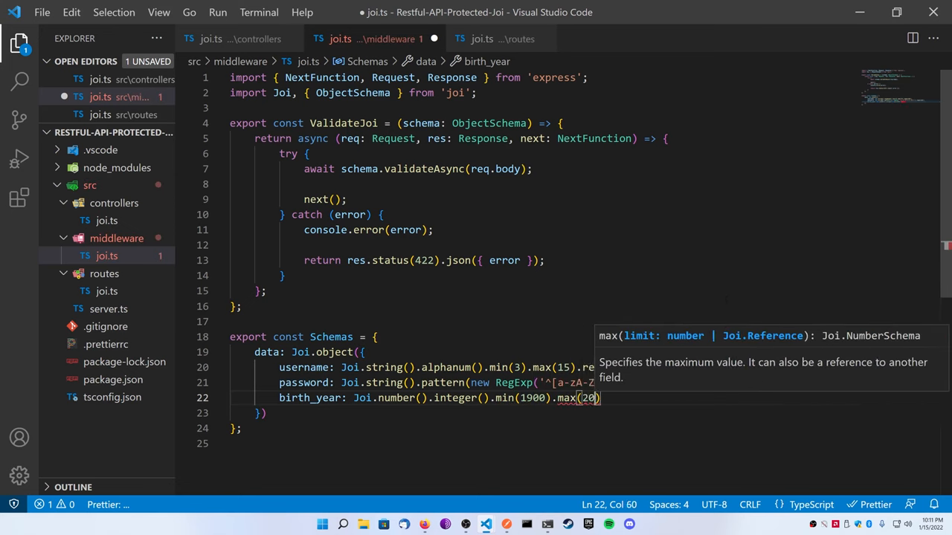
text(22)
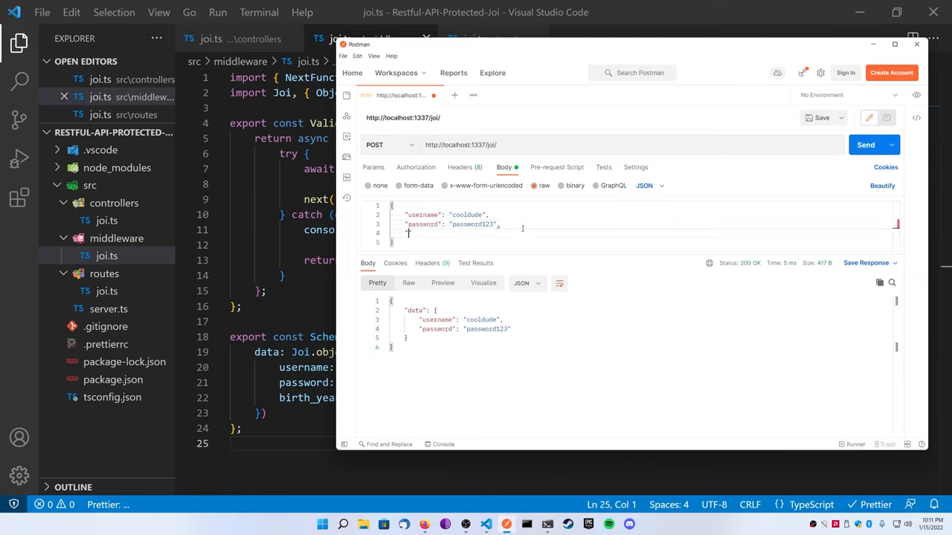
Send birth_year 2023 and 1899 for 422 errors, then send birth_year 2013
text("birth_year": 2023)
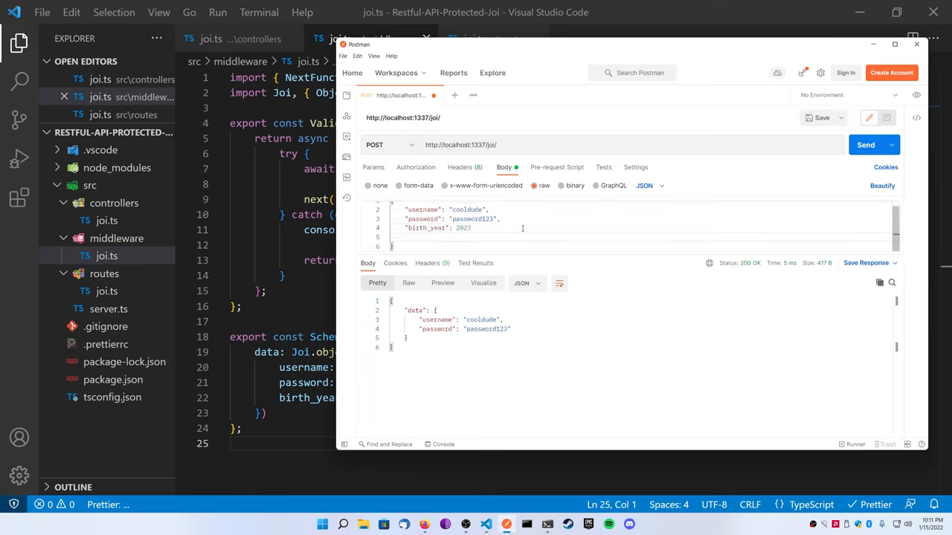
click(865, 144)
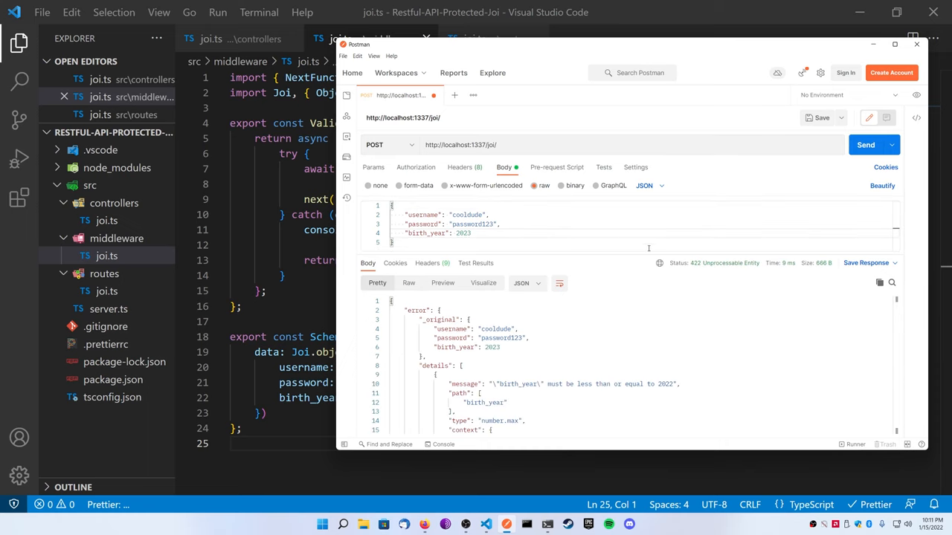
double_click(462, 233)
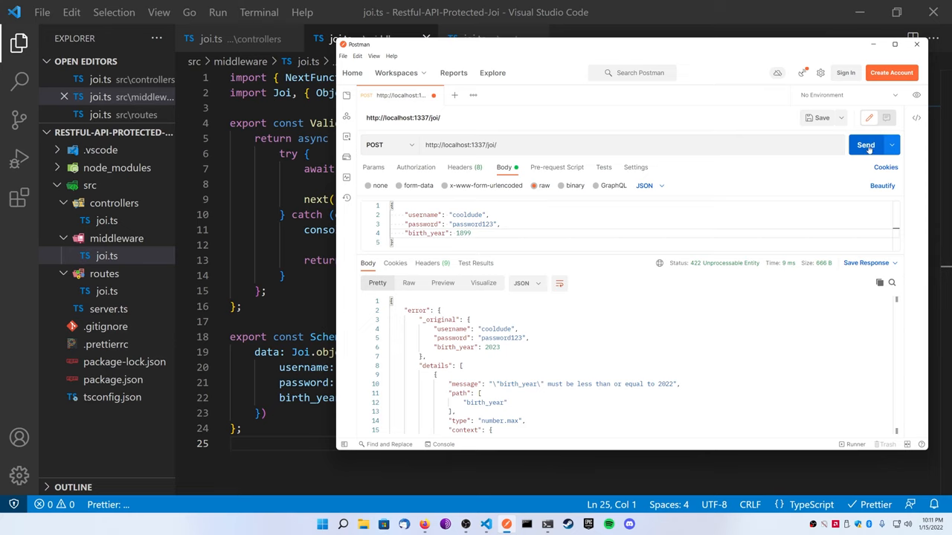
click(866, 144)
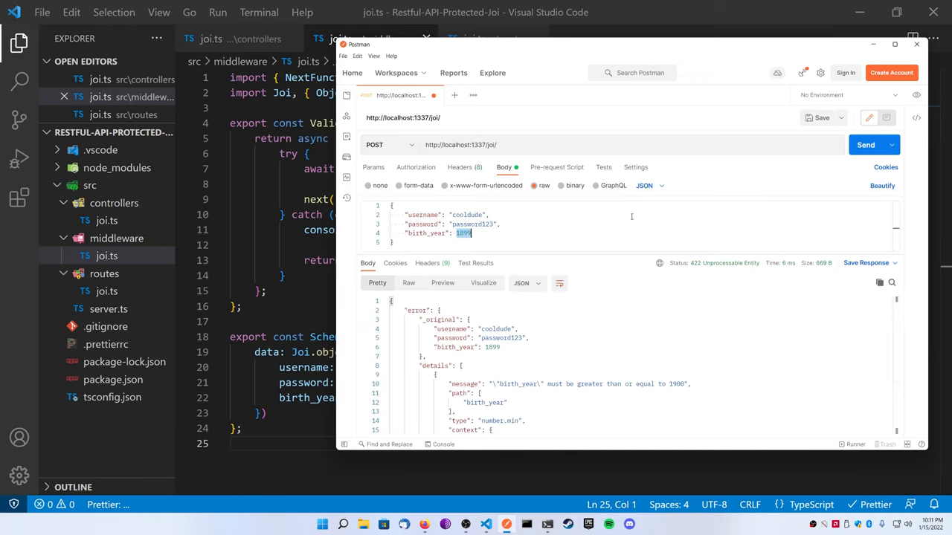
text(2013)
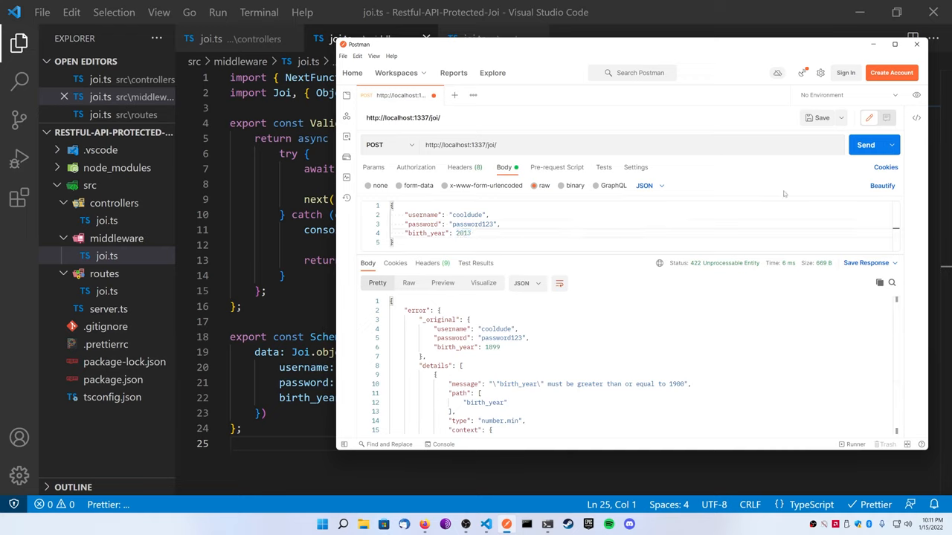
click(866, 144)
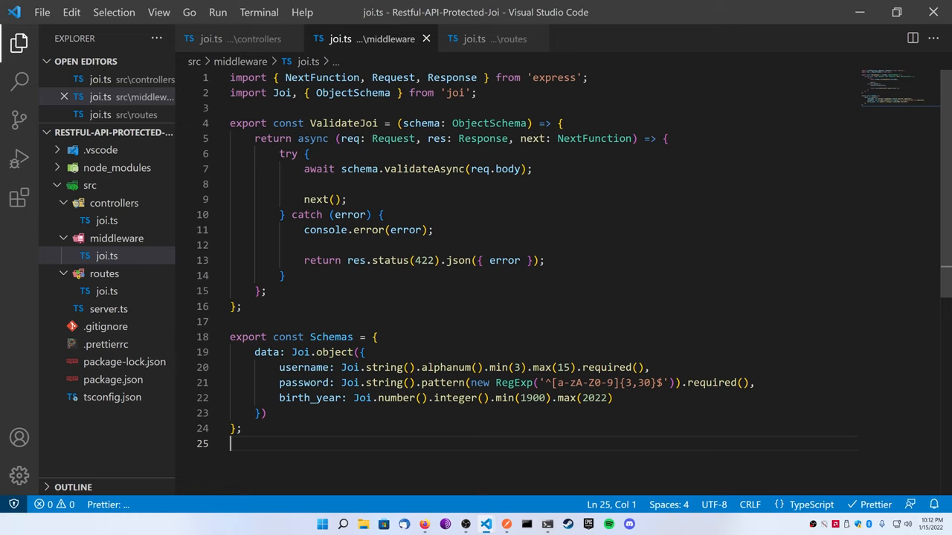
mouse_move(266, 352)
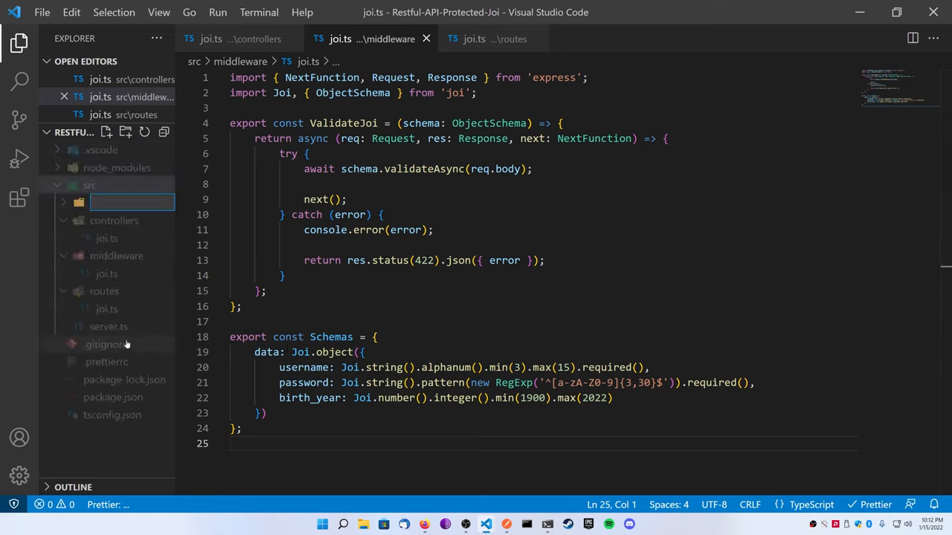
Create src/interfaces/joi.ts exporting IJoiData with username, password and optional numeric birth_year, for typing the middleware schema
text(interfaces)
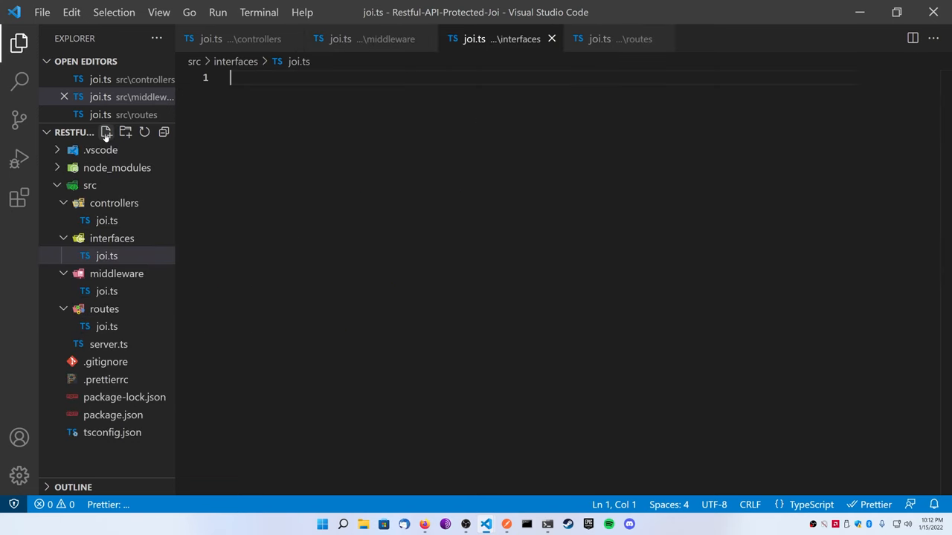
text(export interfac)
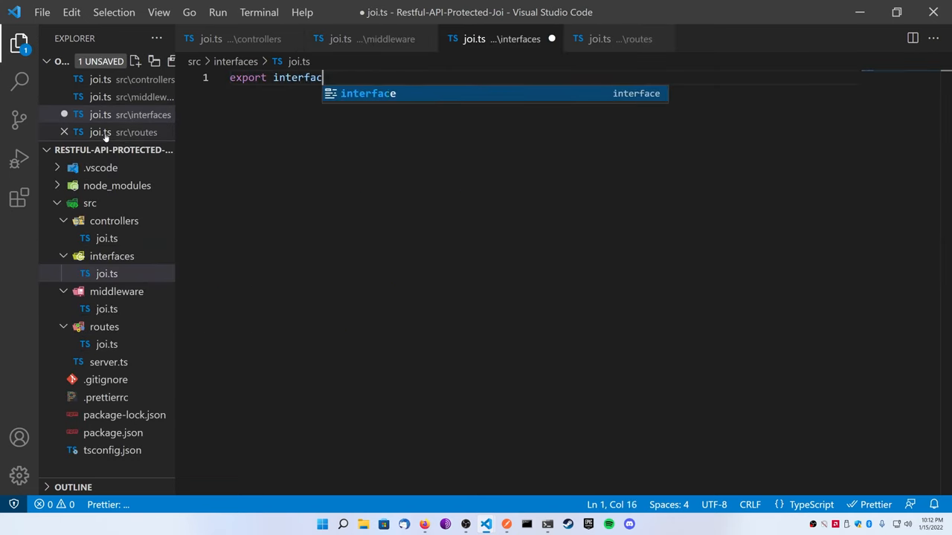
text(e IJoiData)
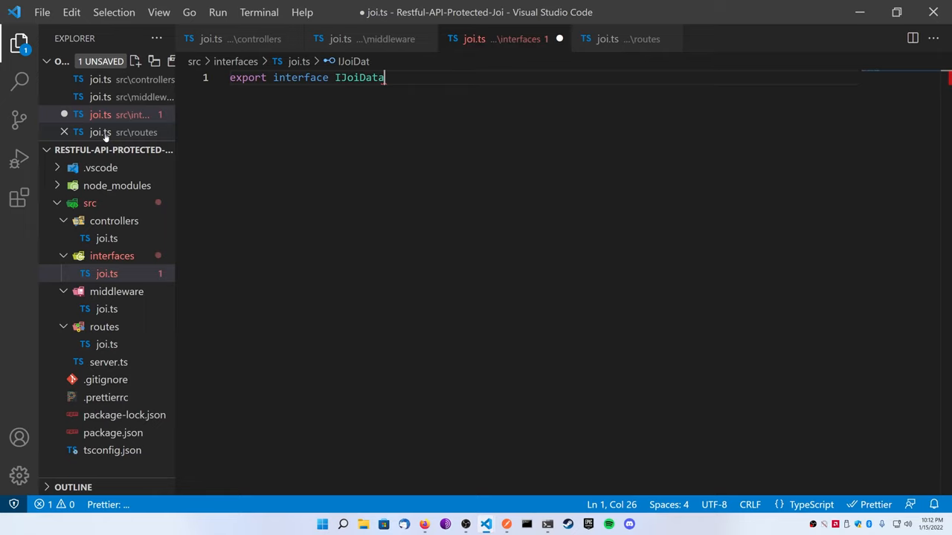
text({)
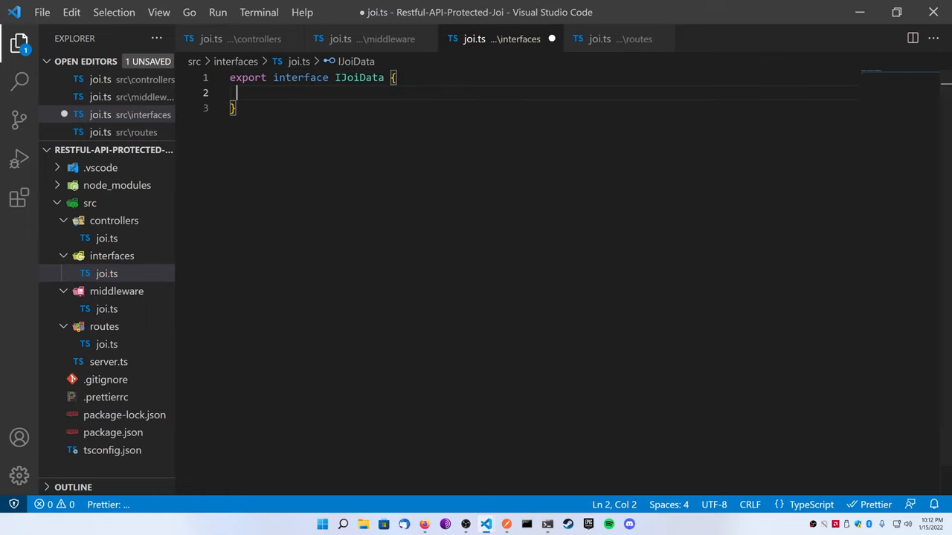
text(username: string;)
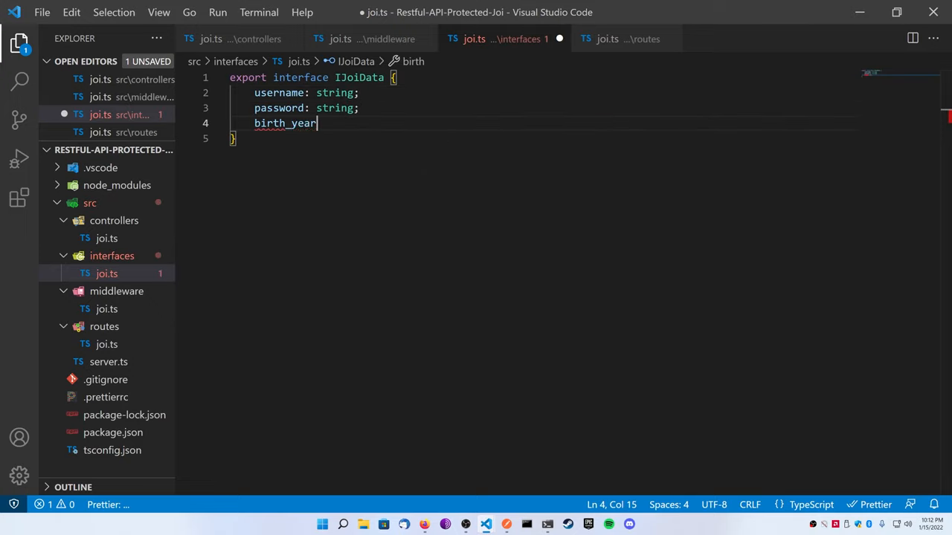
text(?: number;)
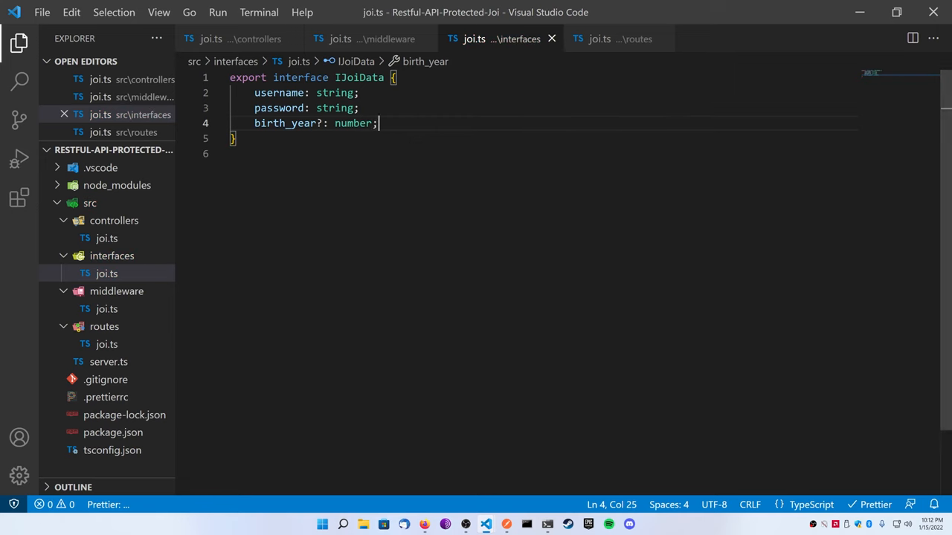
mouse_move(172, 290)
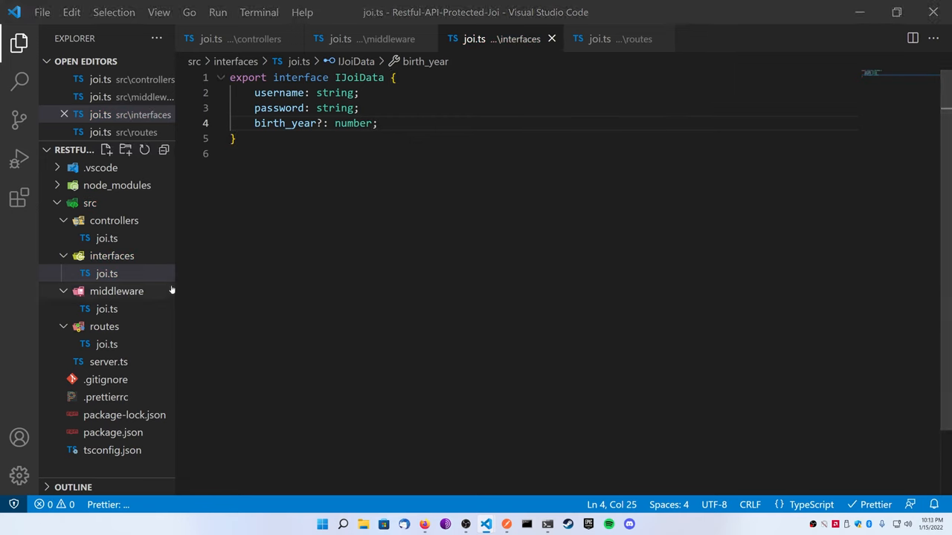
click(106, 308)
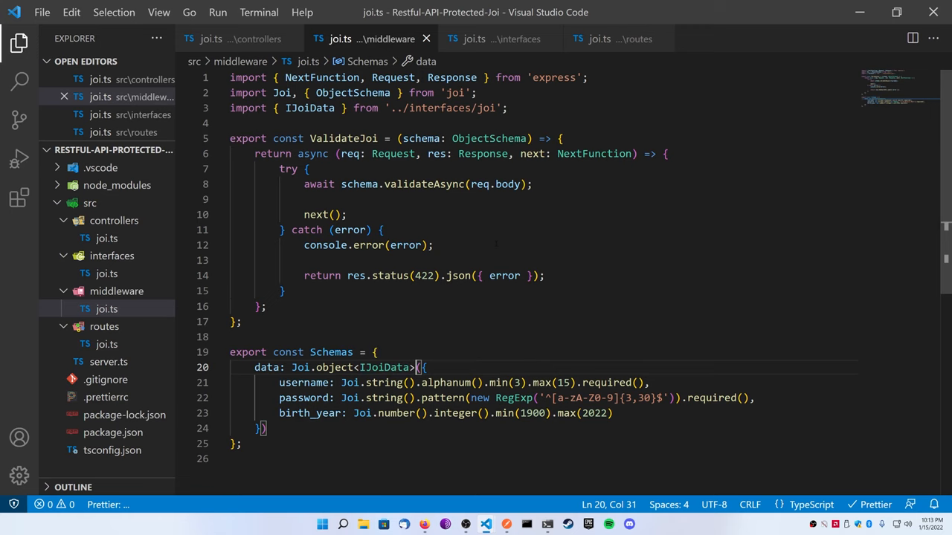
Confirm Postman shows 200 OK with birth_year 2013, then return to VS Code
click(505, 525)
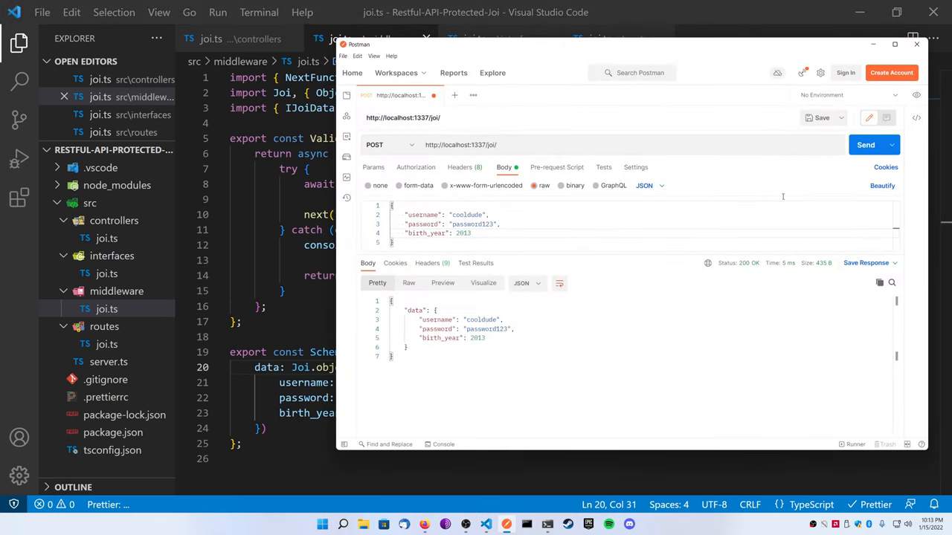
click(865, 145)
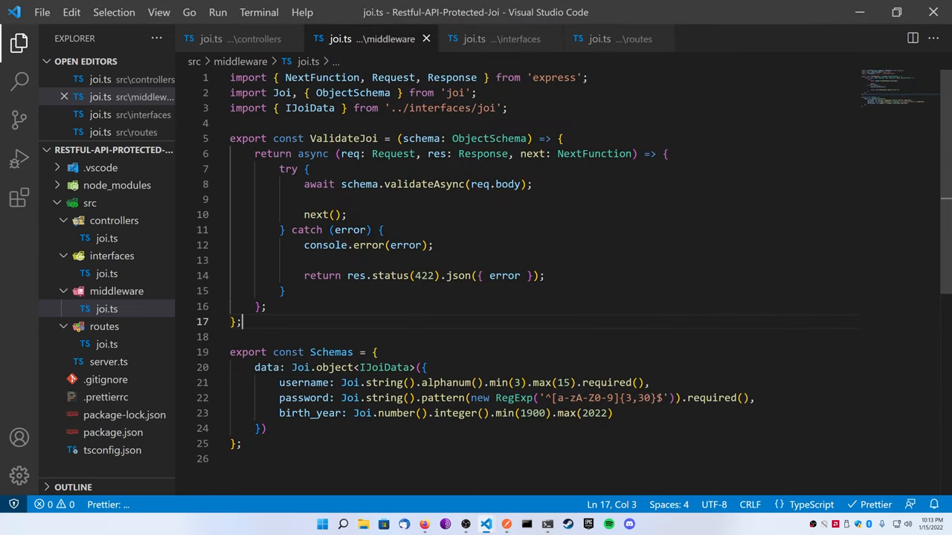
In controllers/joi.ts, add const data = req.body as IJoiData in the handler
click(210, 39)
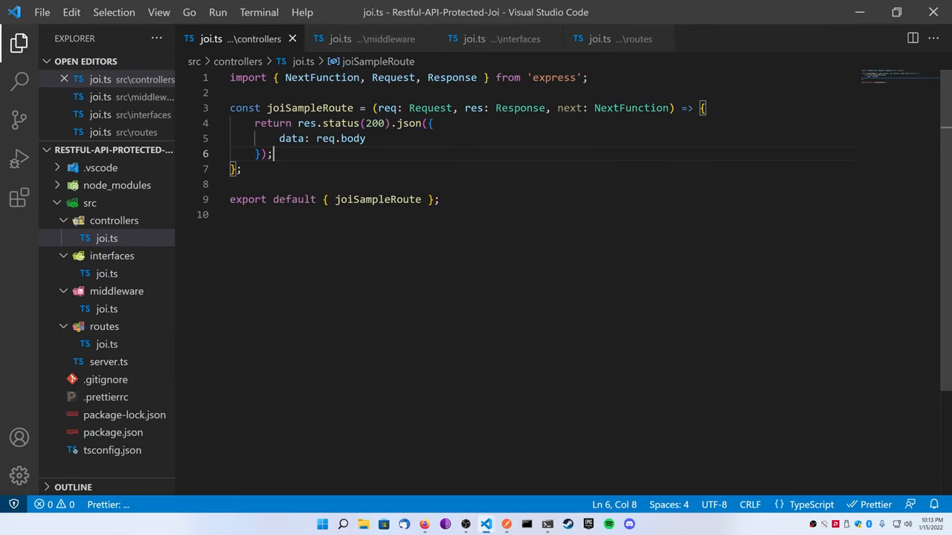
key(Enter)
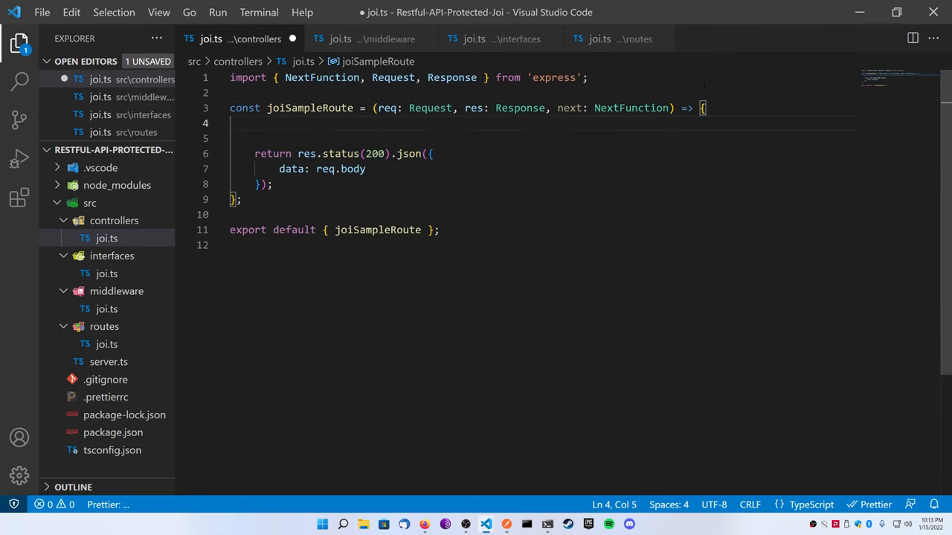
text(const data = req)
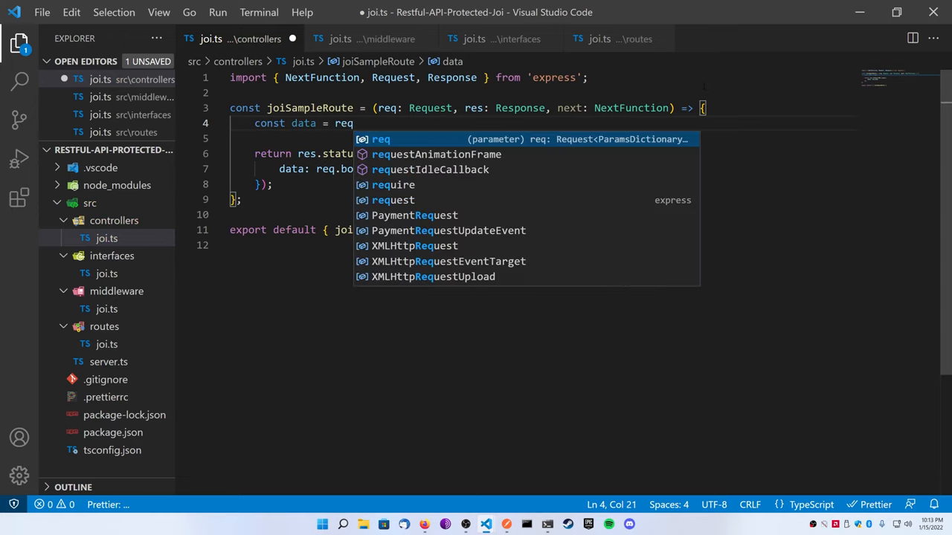
text(.body as I)
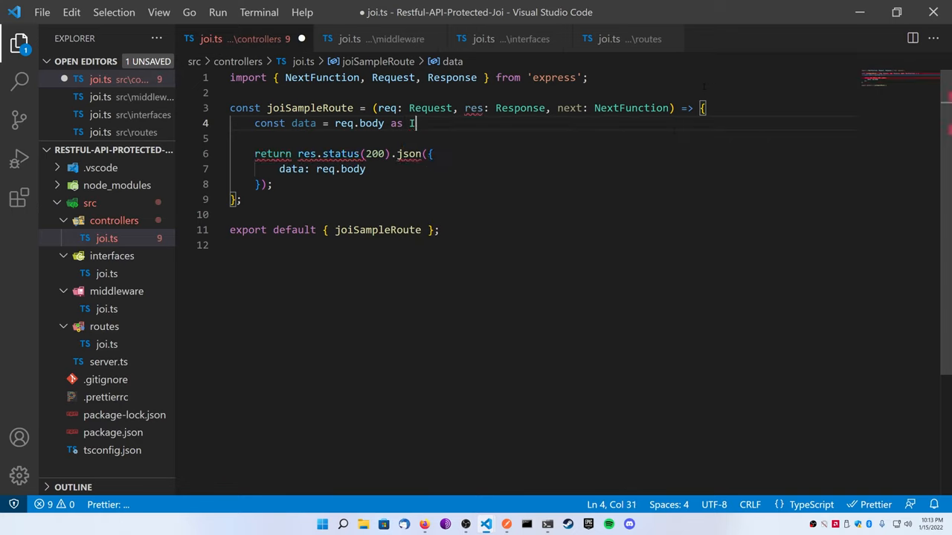
text(JoiData;)
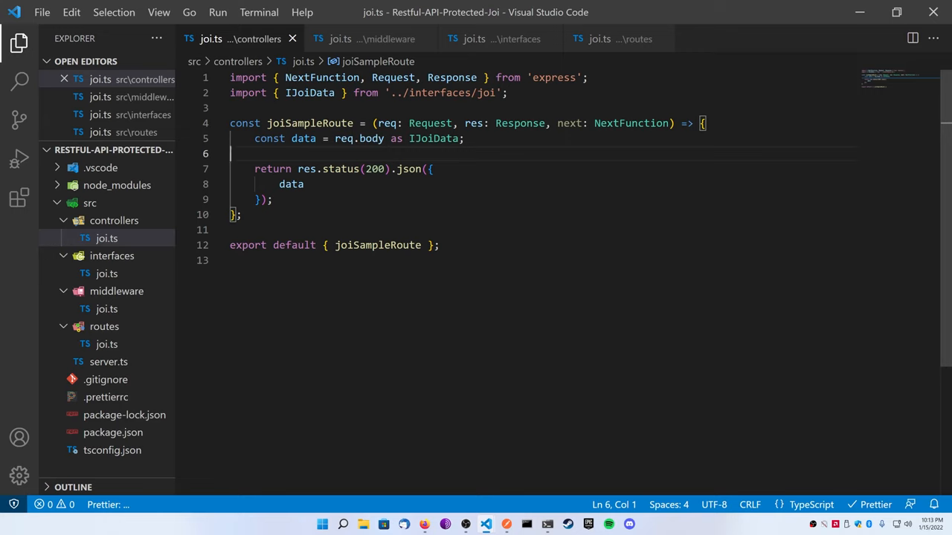
Log the request data with console.log(data)
key(Enter)
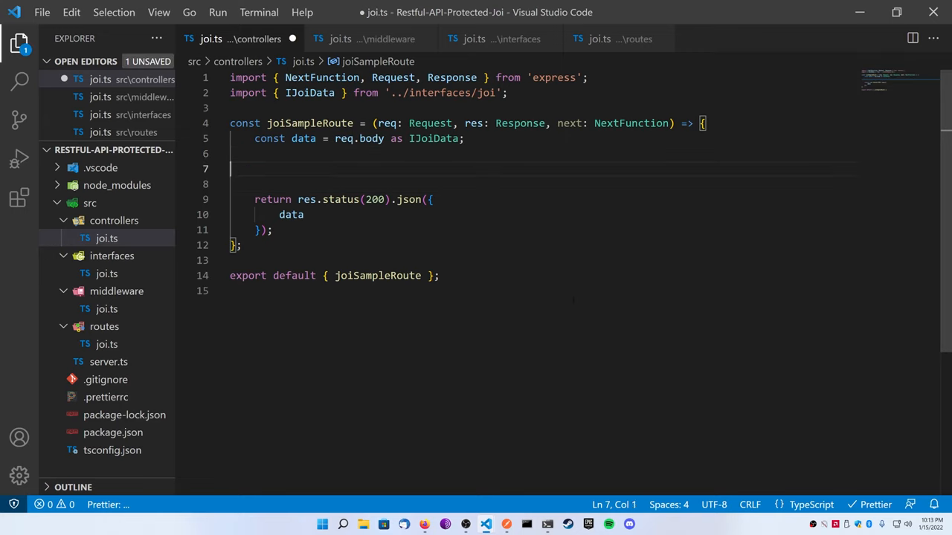
text(console.log)
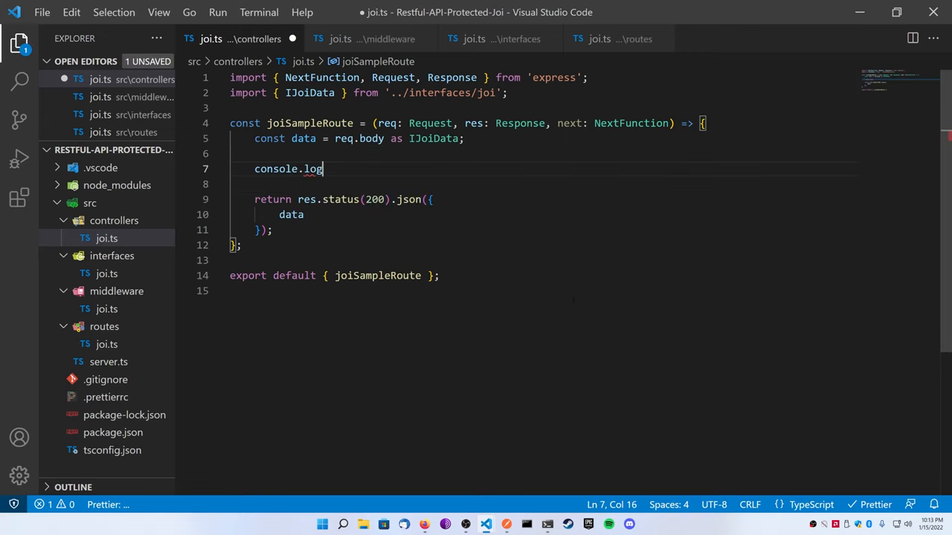
text((data);)
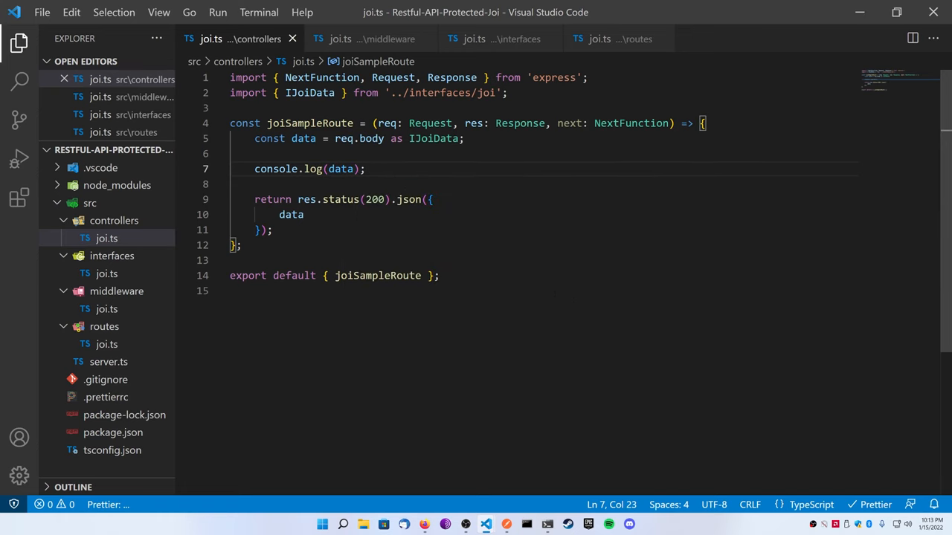